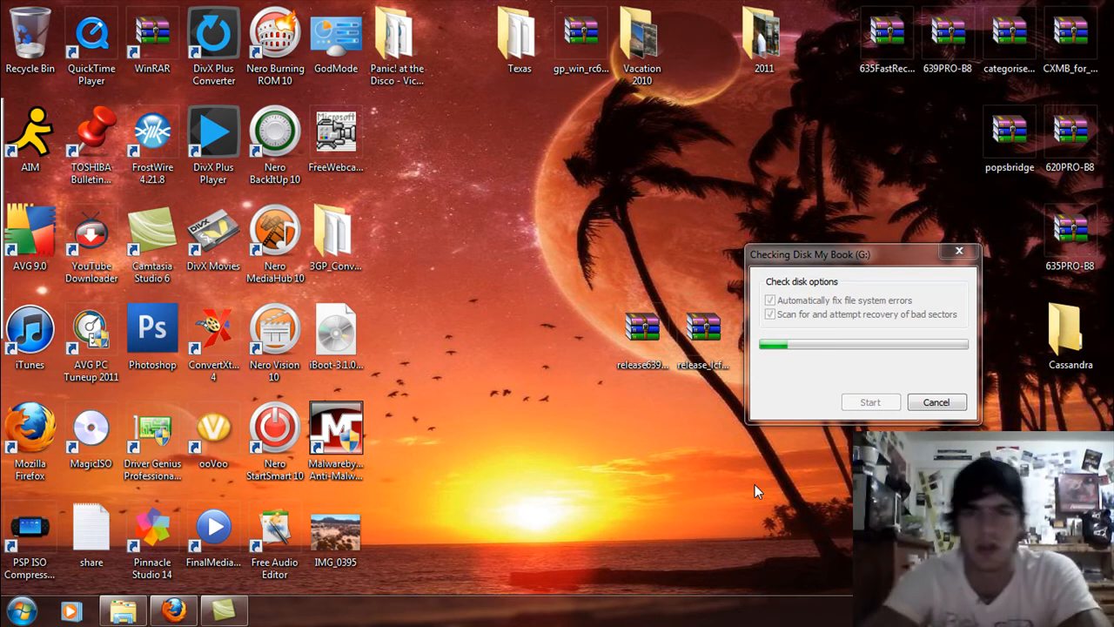
mouse_move(866, 280)
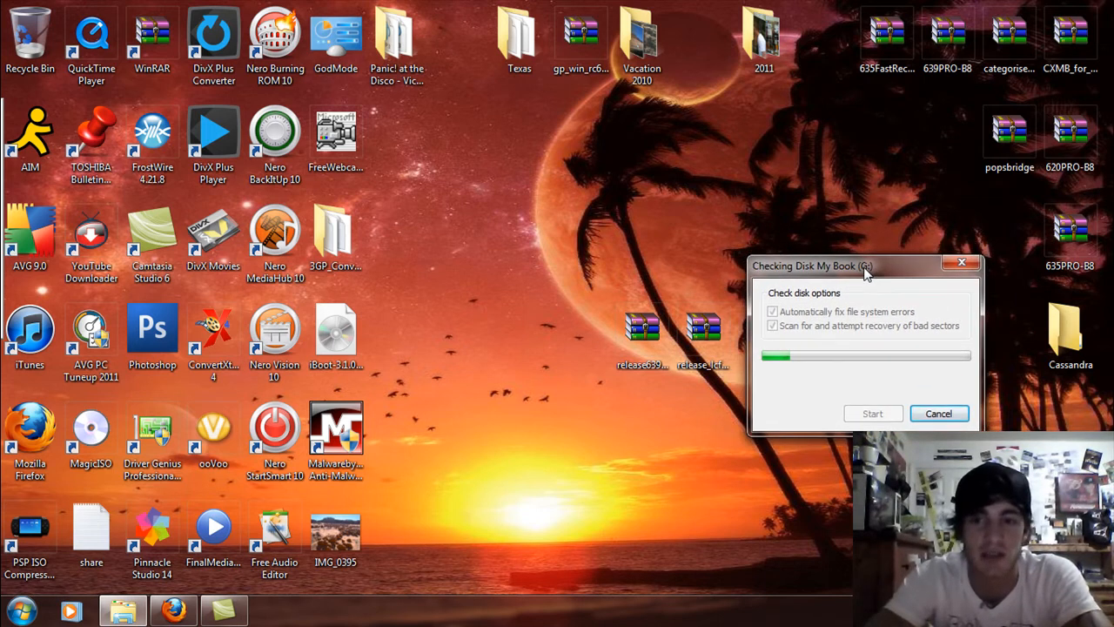
mouse_move(833, 220)
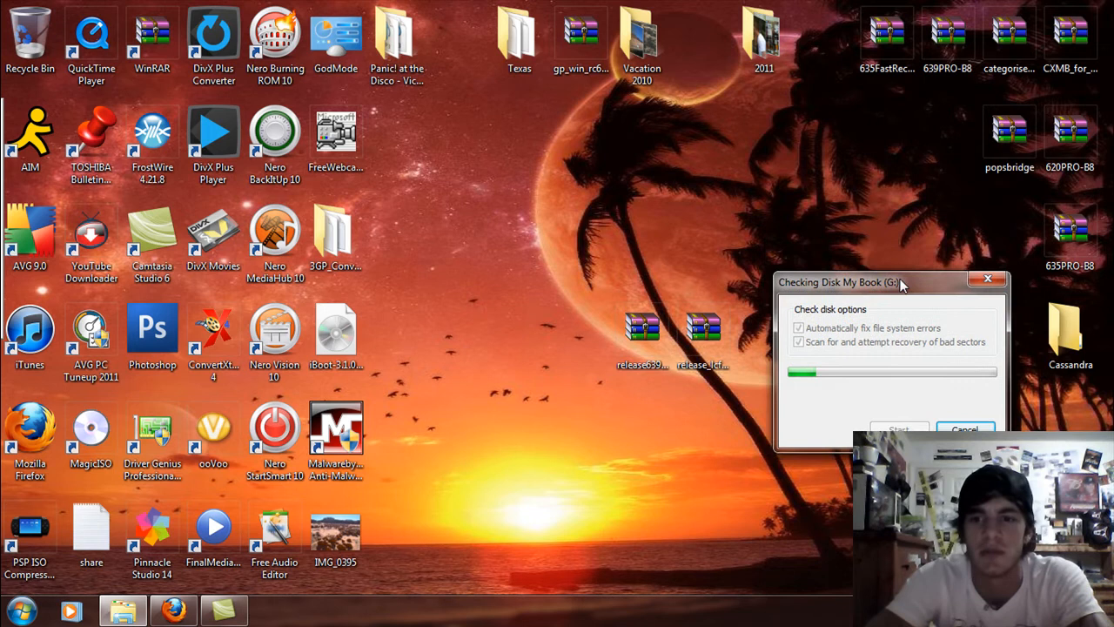
- Drag the My Book (G:) disk-check window toward the lower right of the screen
left_click_drag(840, 282, 888, 382)
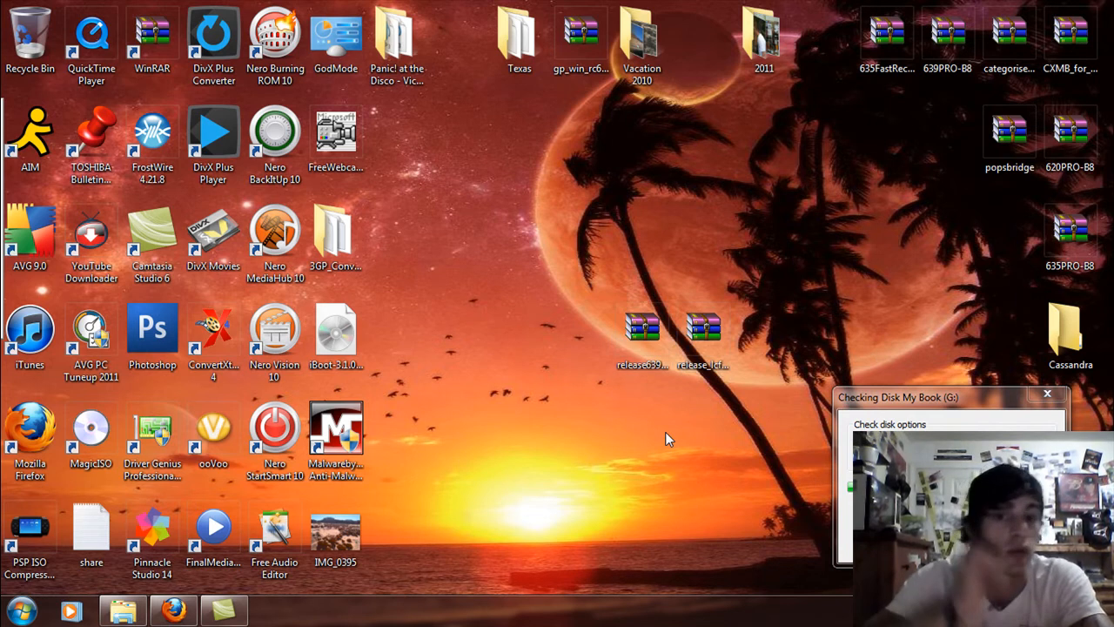
left_click(642, 335)
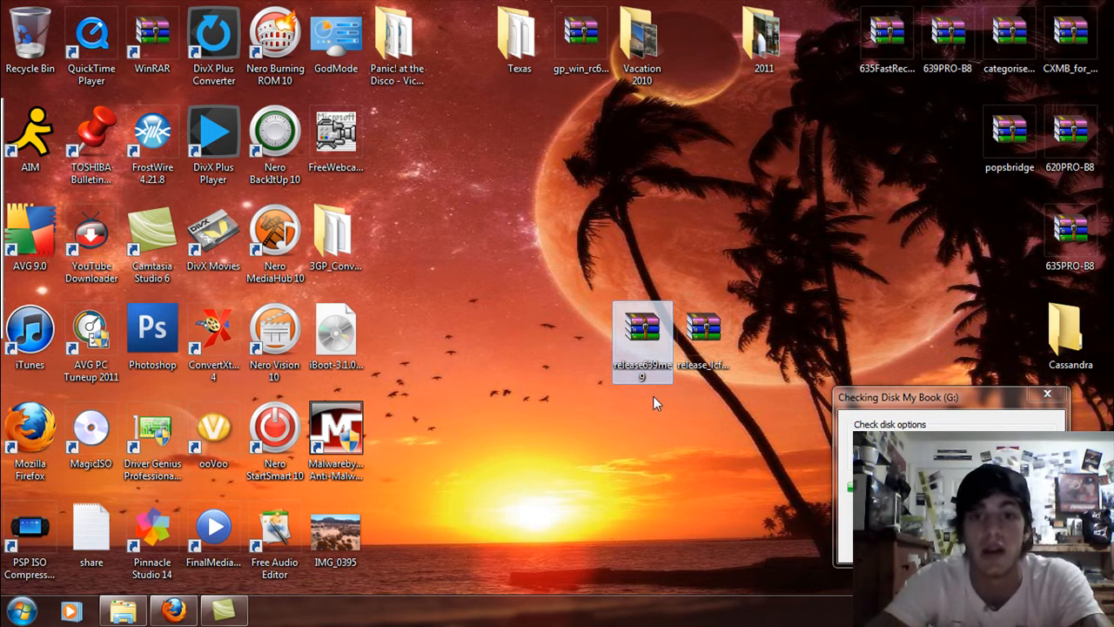
left_click(703, 339)
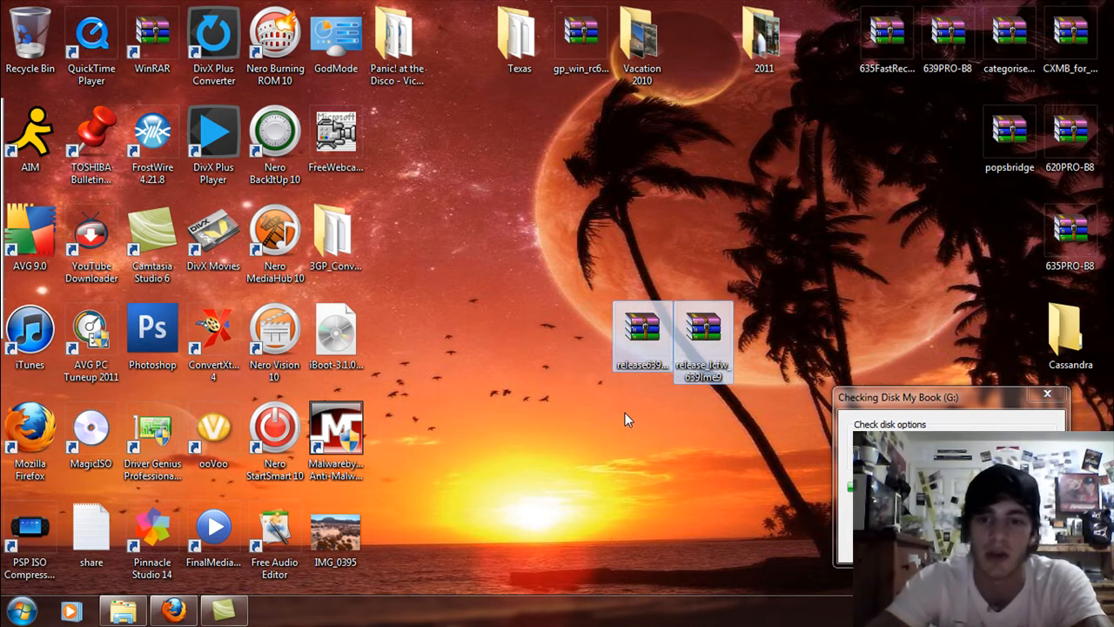
mouse_move(705, 331)
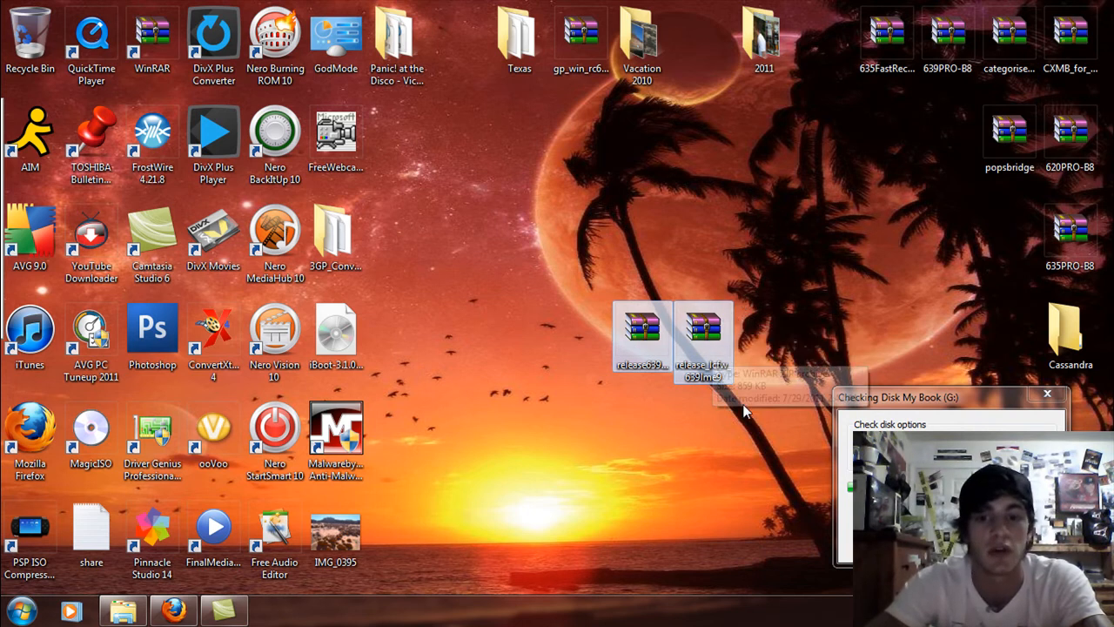
mouse_move(682, 403)
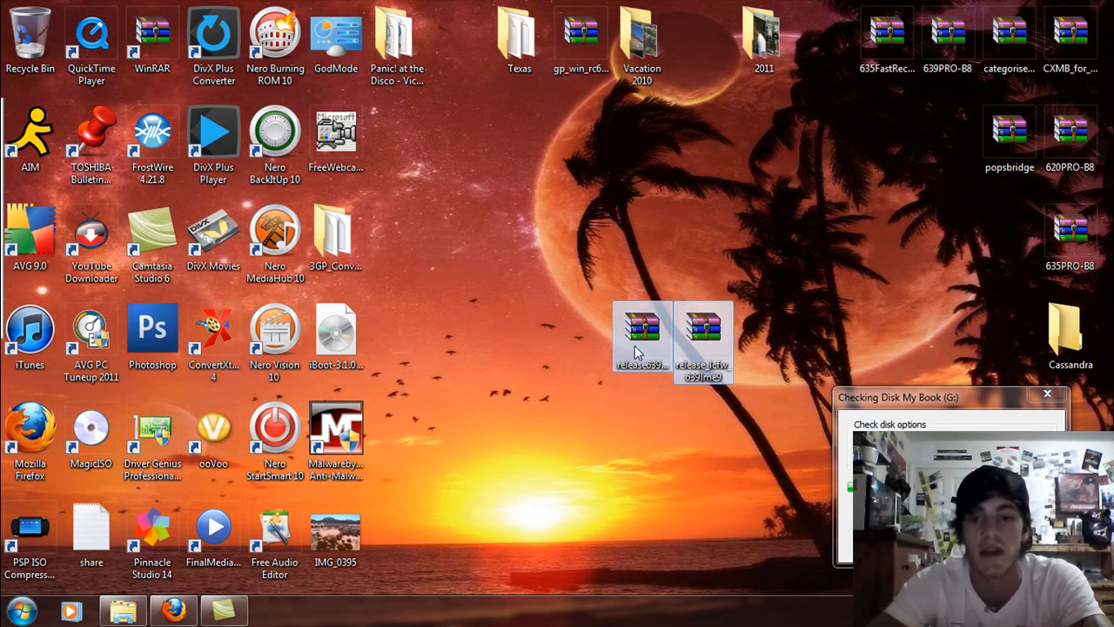
mouse_move(548, 399)
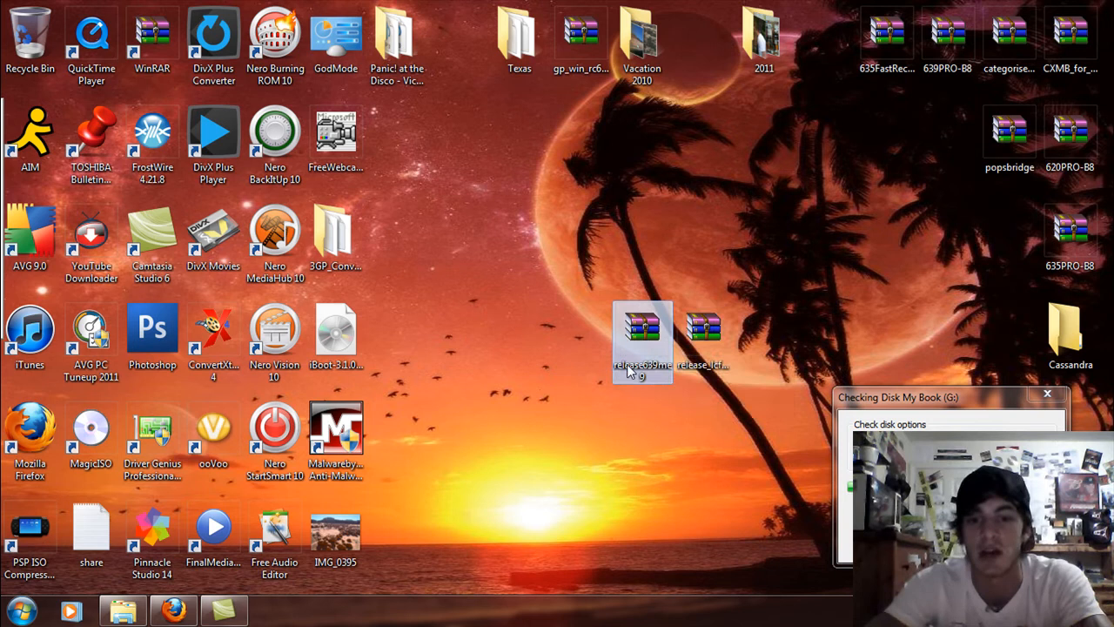
mouse_move(703, 335)
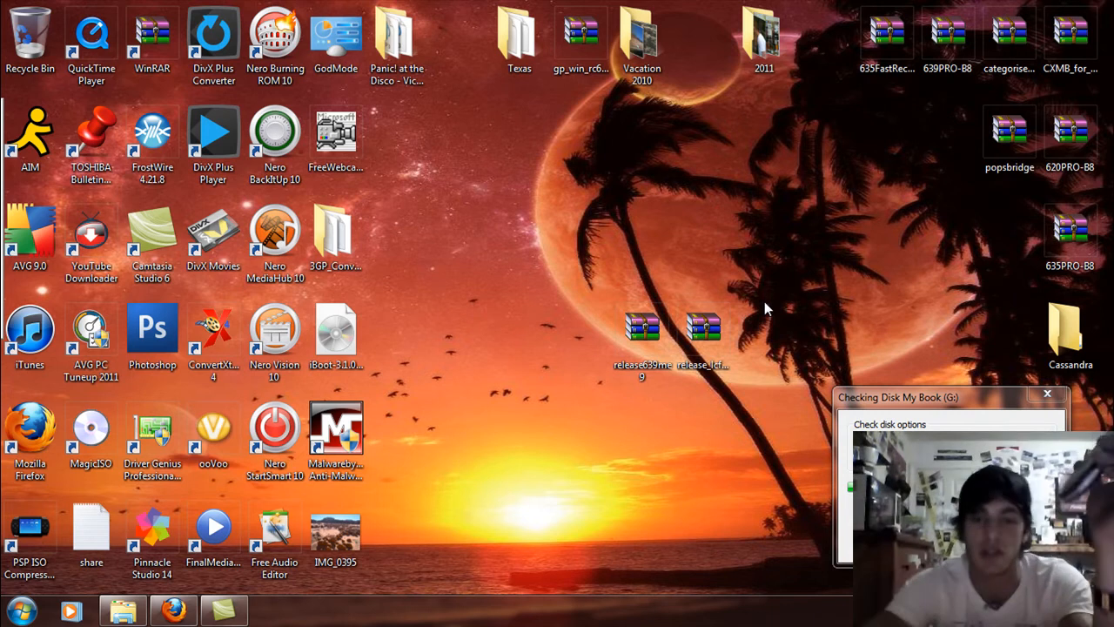
left_click(642, 335)
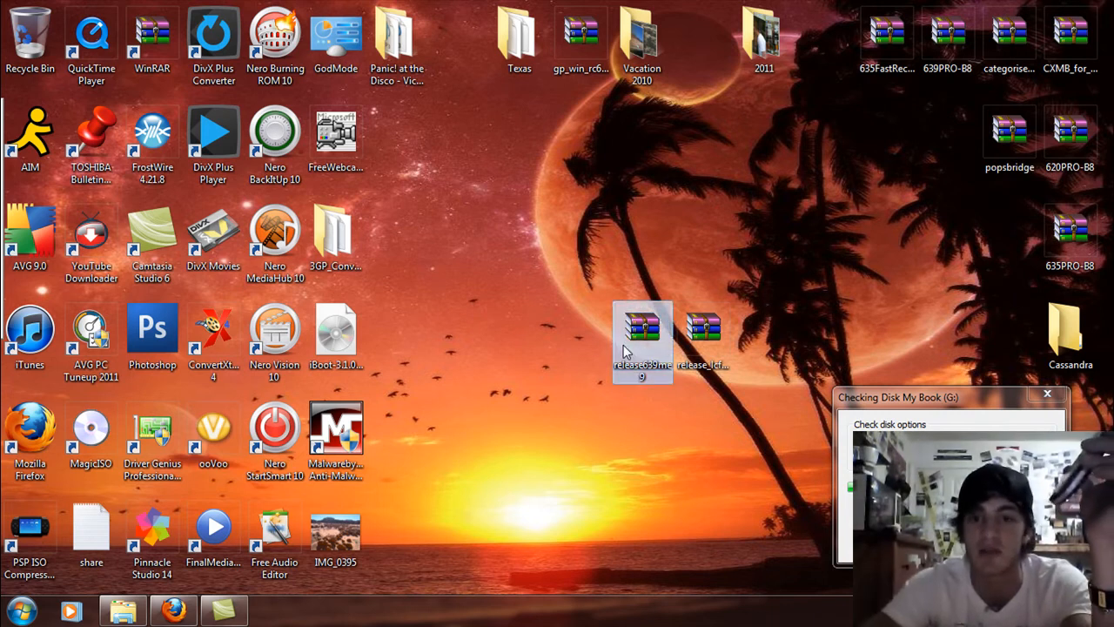
mouse_move(588, 408)
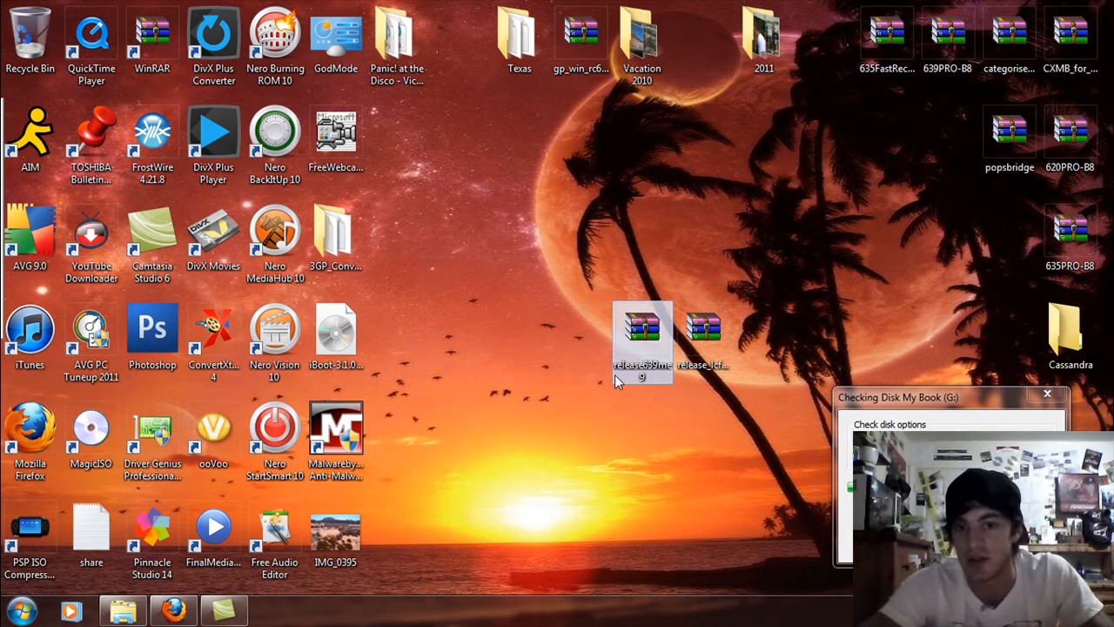
left_click(702, 335)
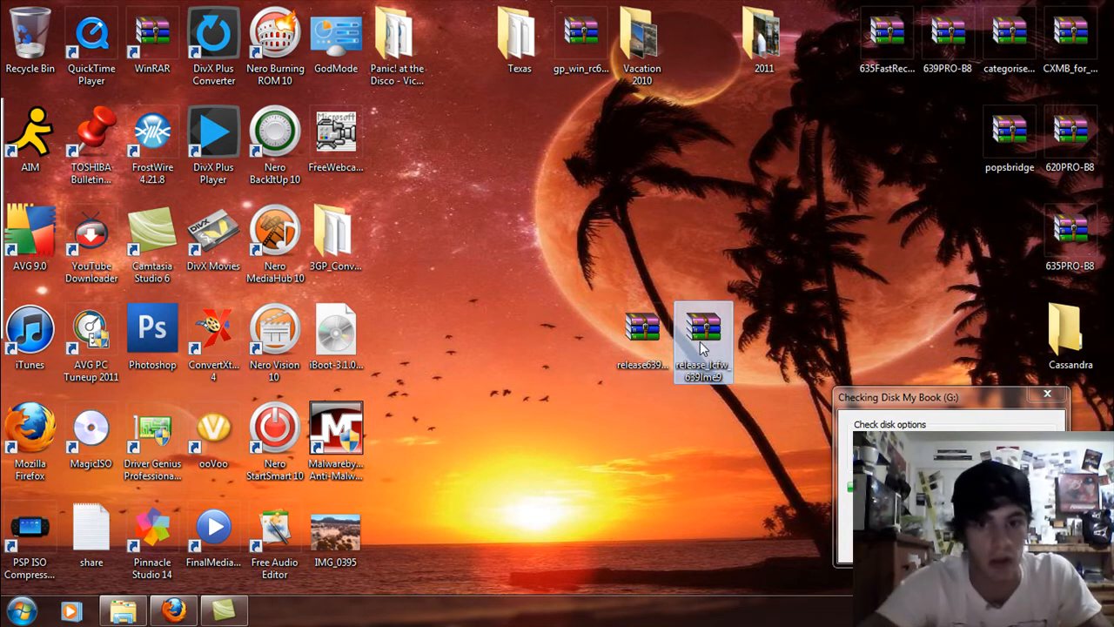
mouse_move(631, 305)
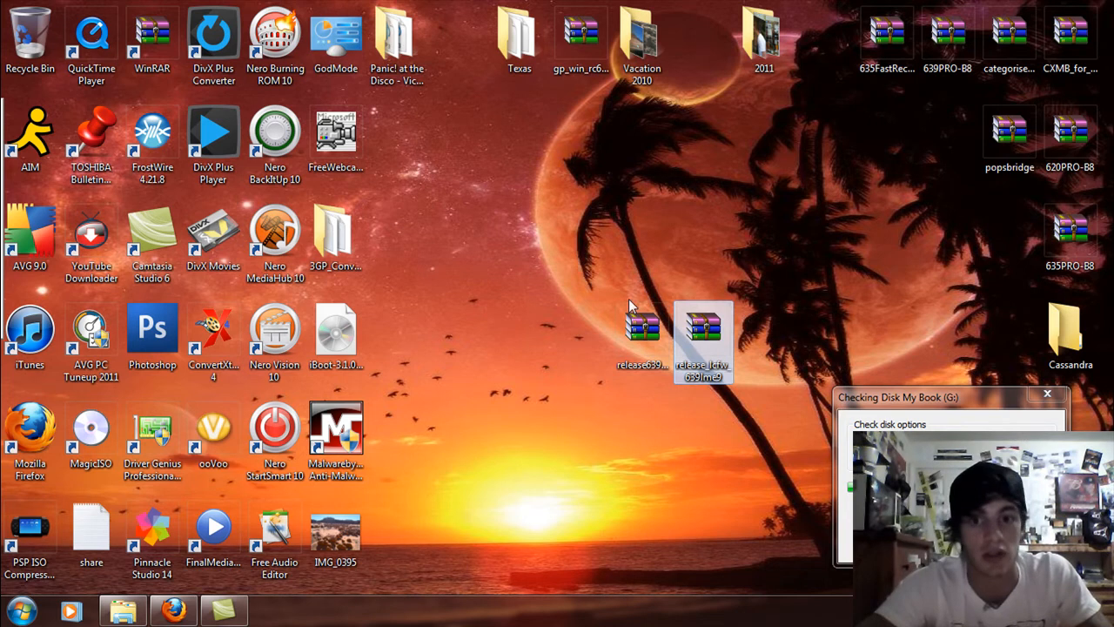
left_click(642, 331)
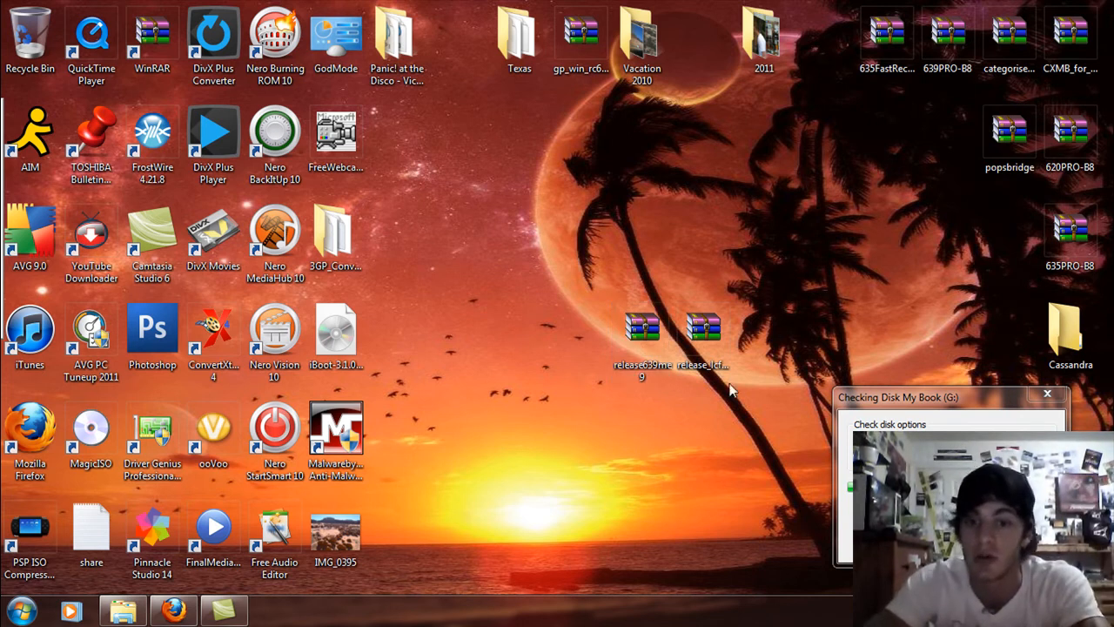
mouse_move(727, 391)
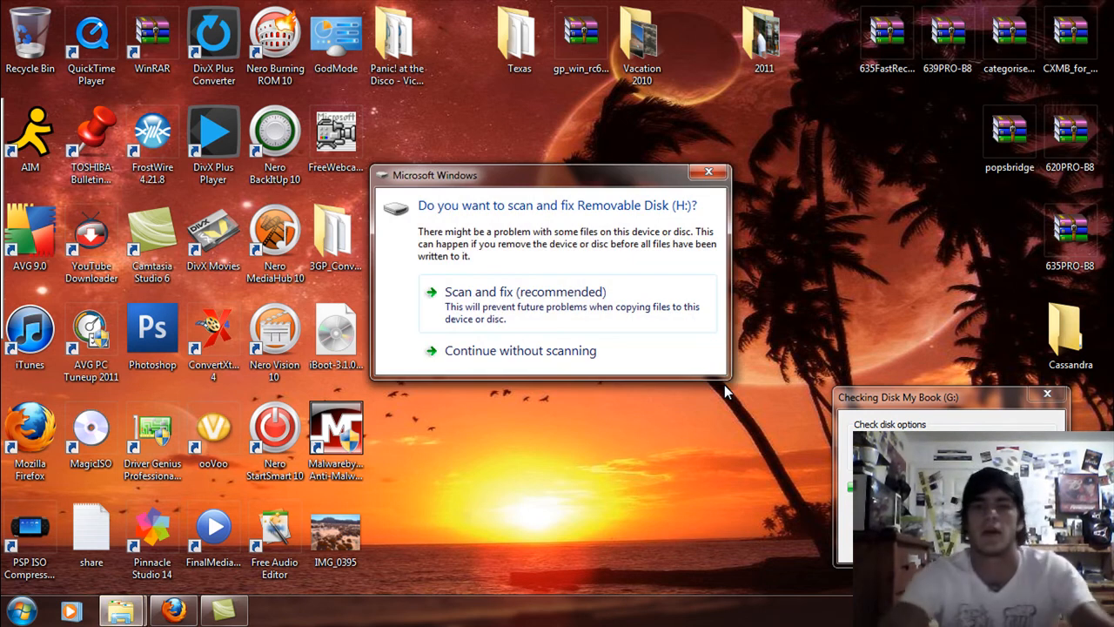
mouse_move(521, 350)
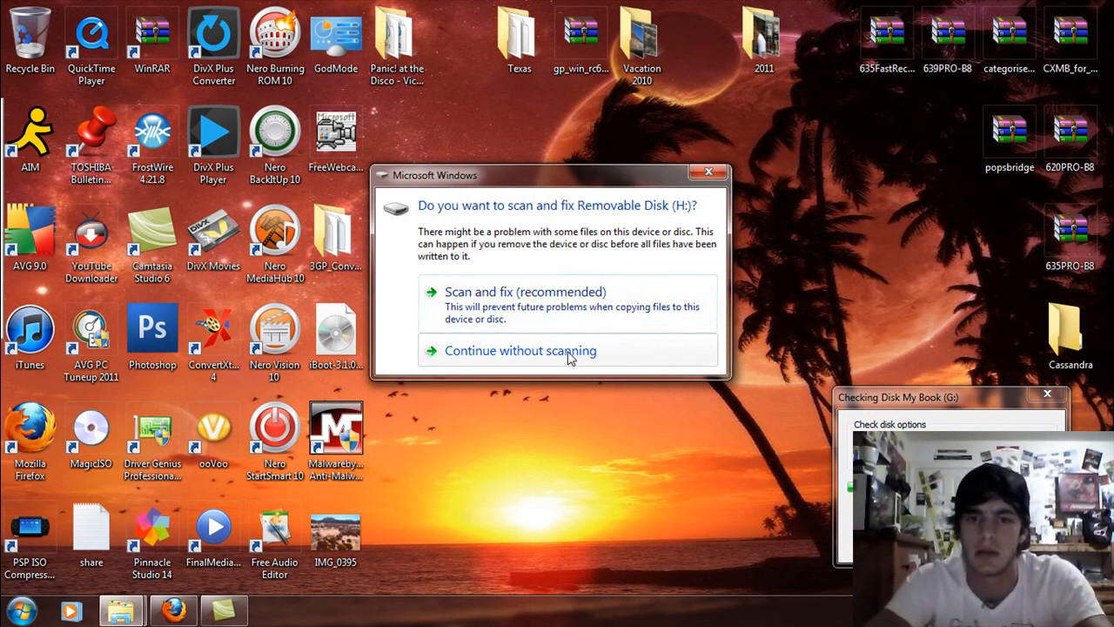
- Choose 'Continue without scanning' for Removable Disk (H:)
left_click(521, 349)
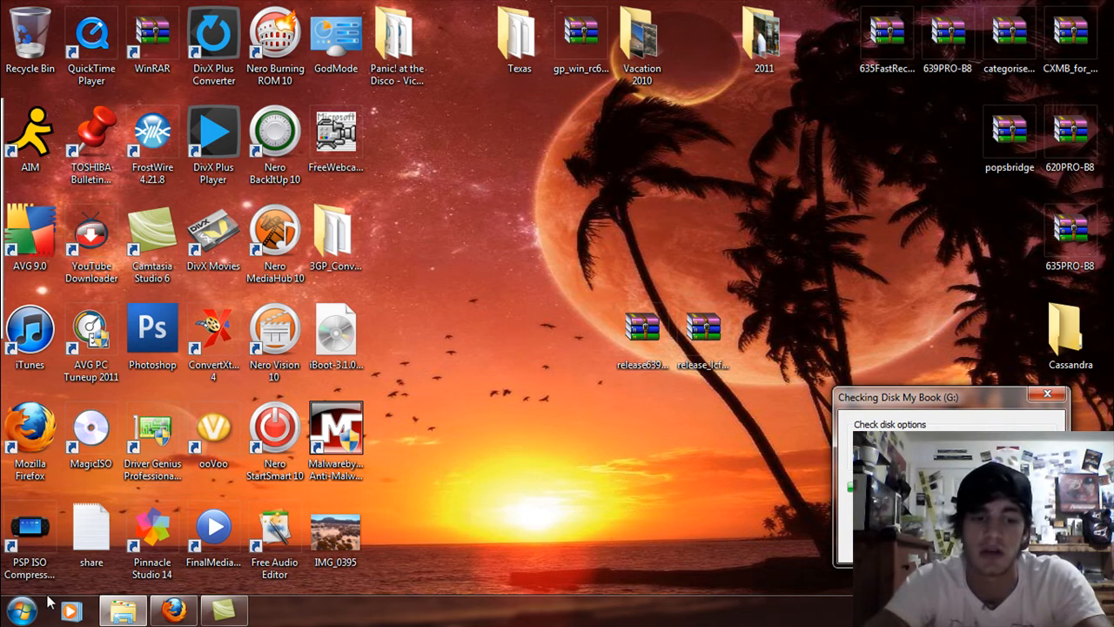
- Open Removable Disk (H:) in Explorer and browse into PSP\GAME
left_click(122, 609)
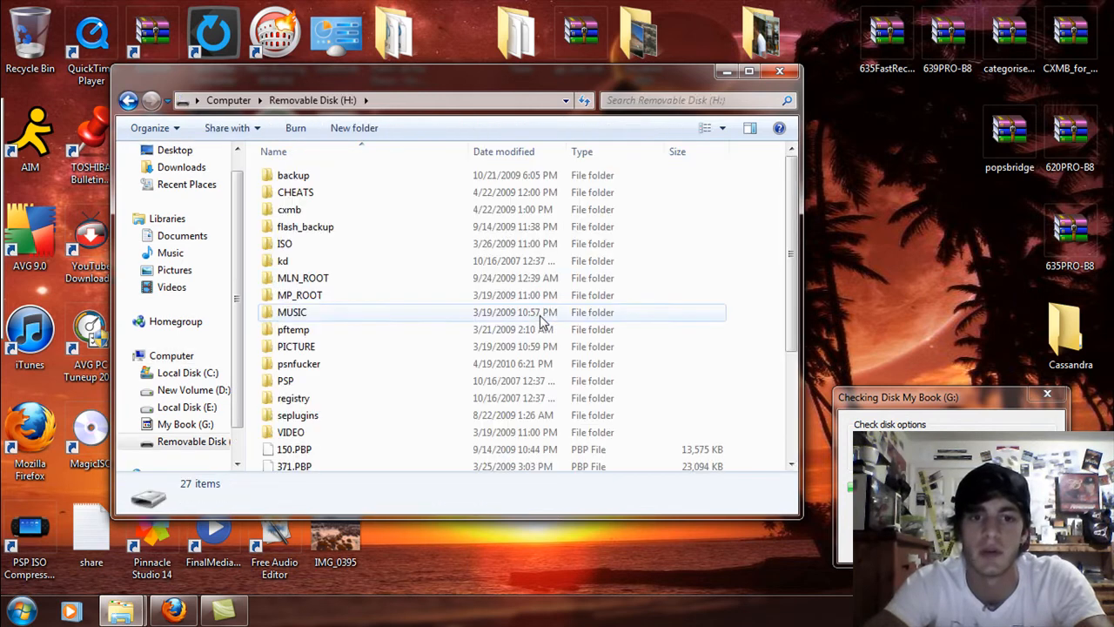
mouse_move(348, 365)
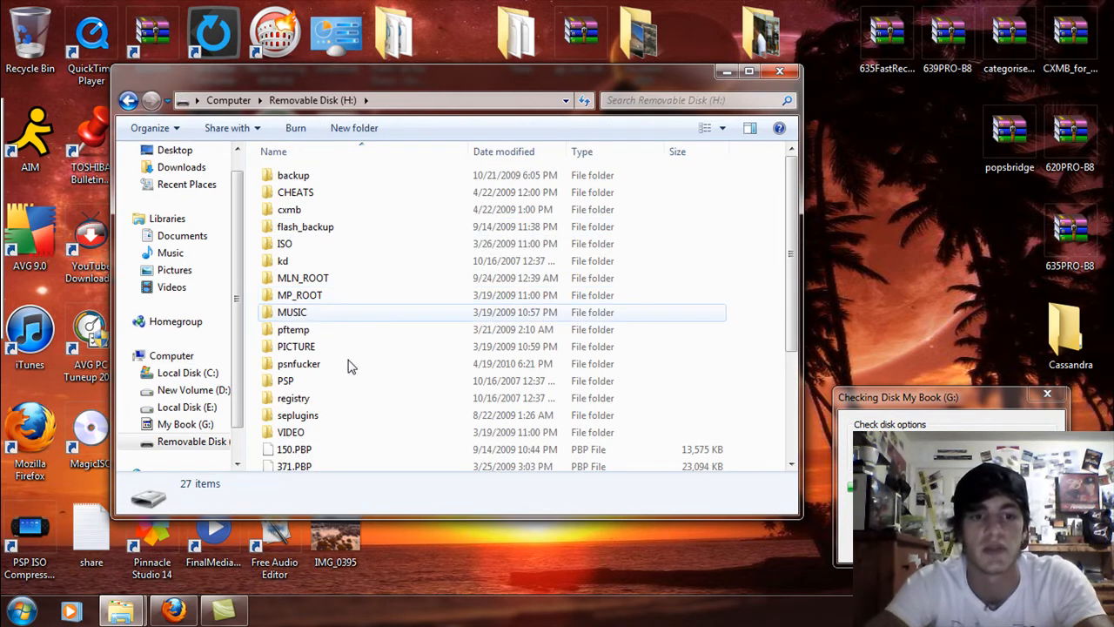
double_click(285, 381)
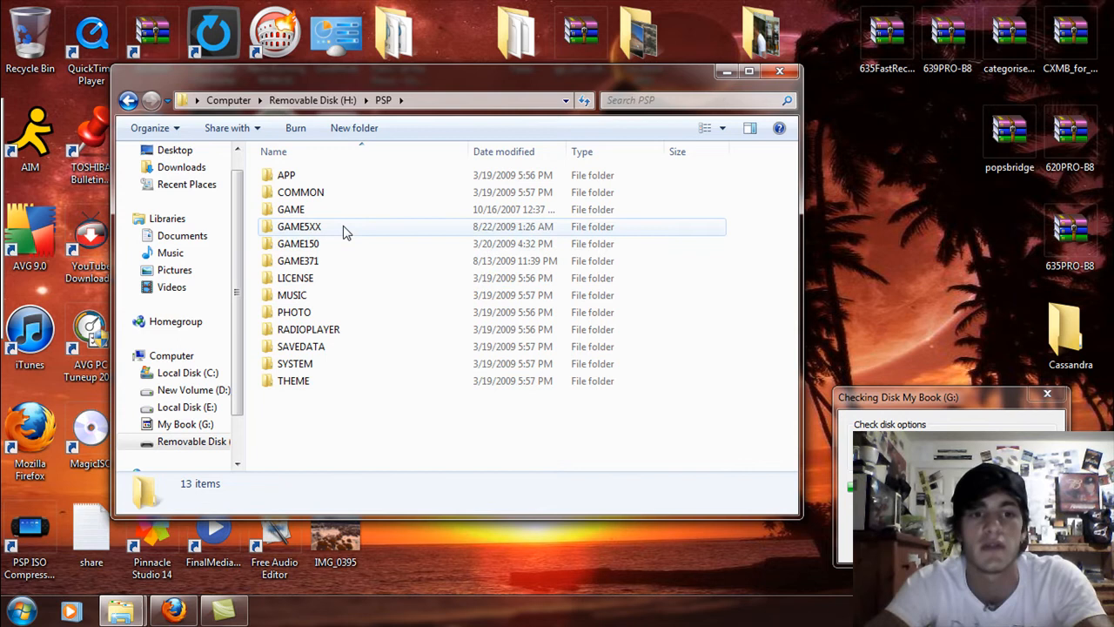
double_click(291, 209)
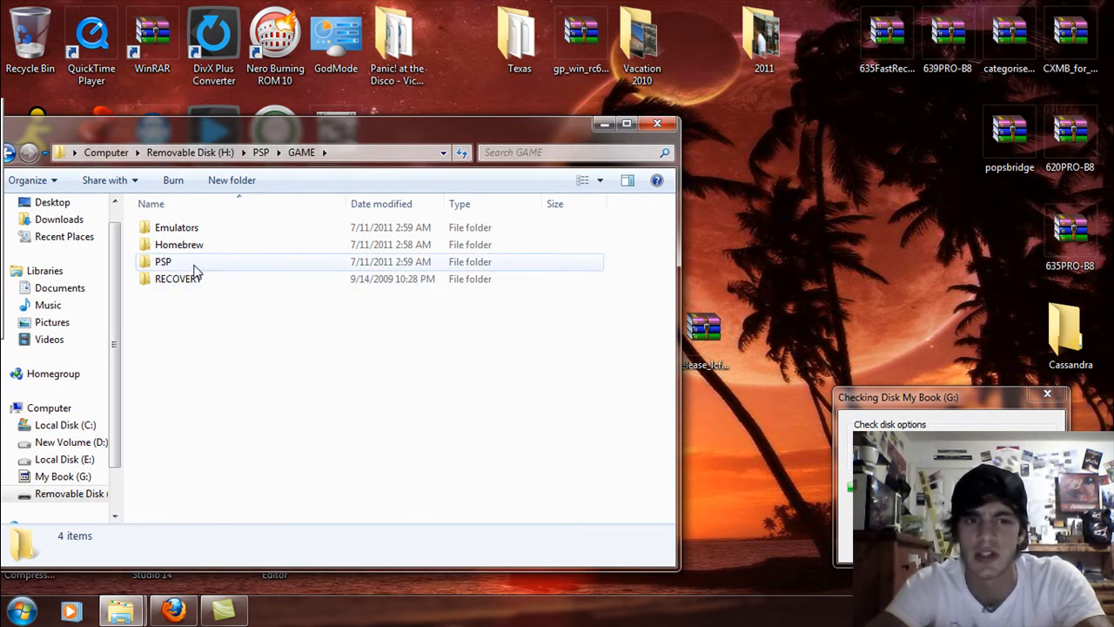
mouse_move(200, 253)
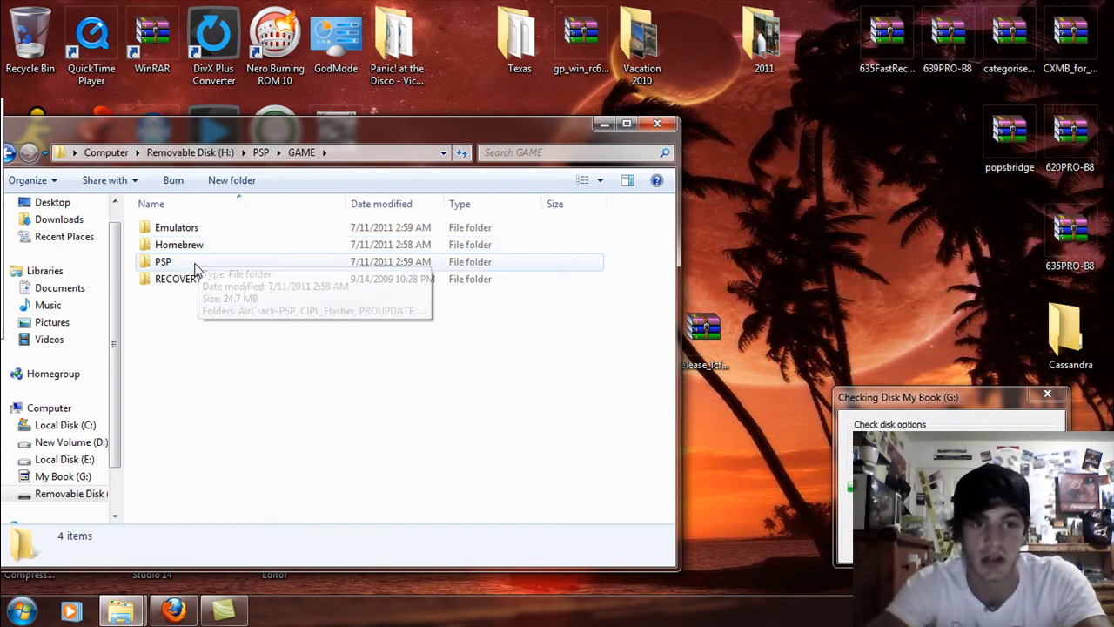
mouse_move(659, 357)
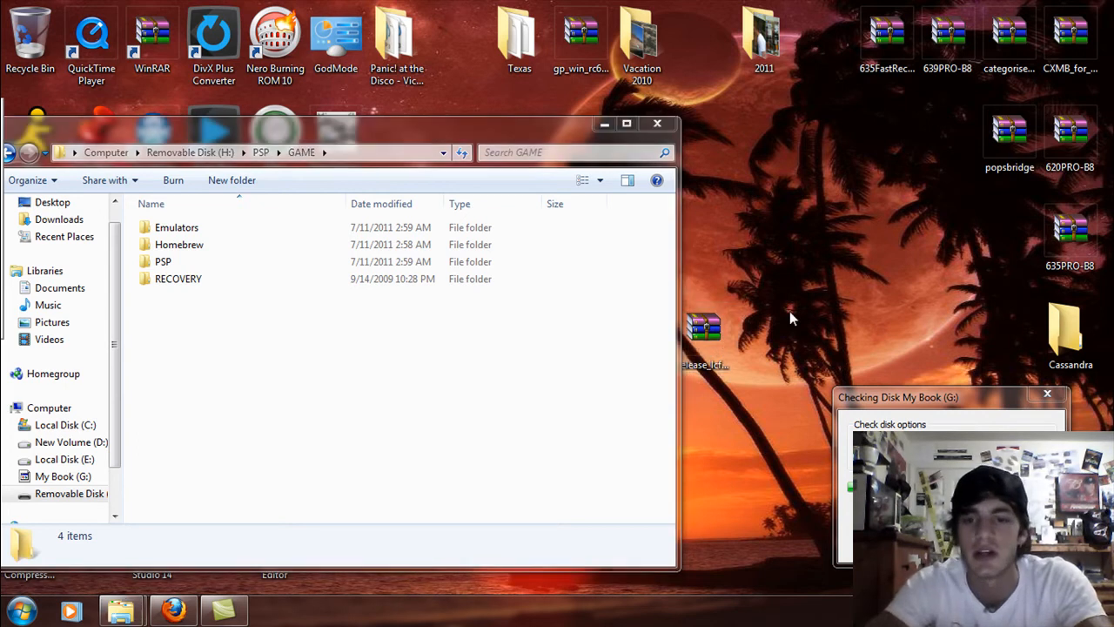
mouse_move(726, 302)
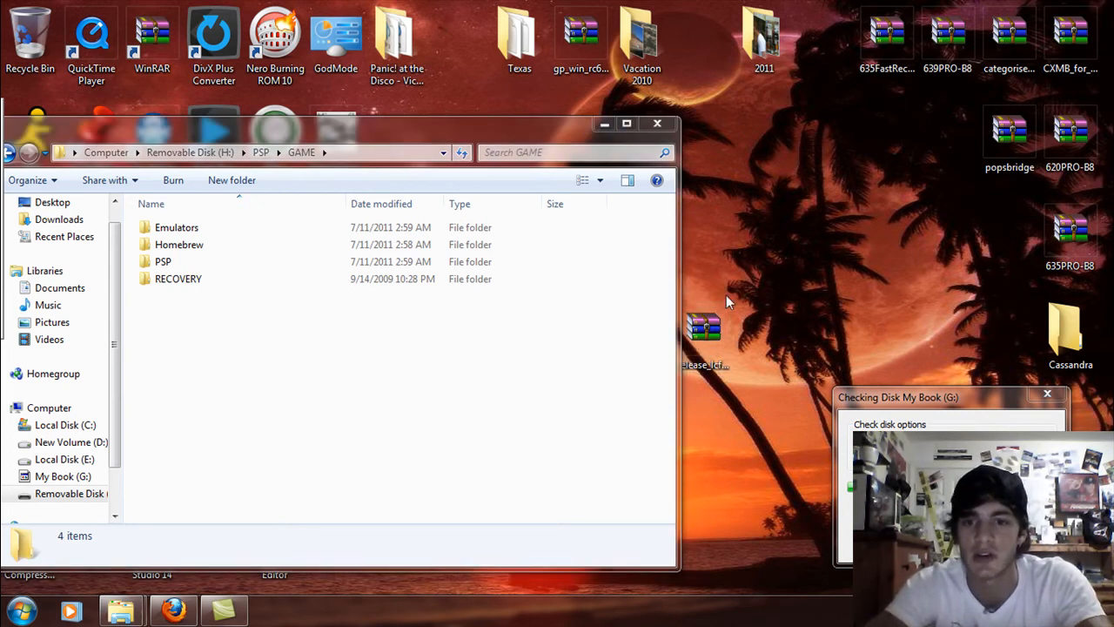
- Open release_lcfw_639lme9.zip and view release_lcfw_639lme9\leda\readme.txt in Notepad
left_click_drag(705, 331, 825, 243)
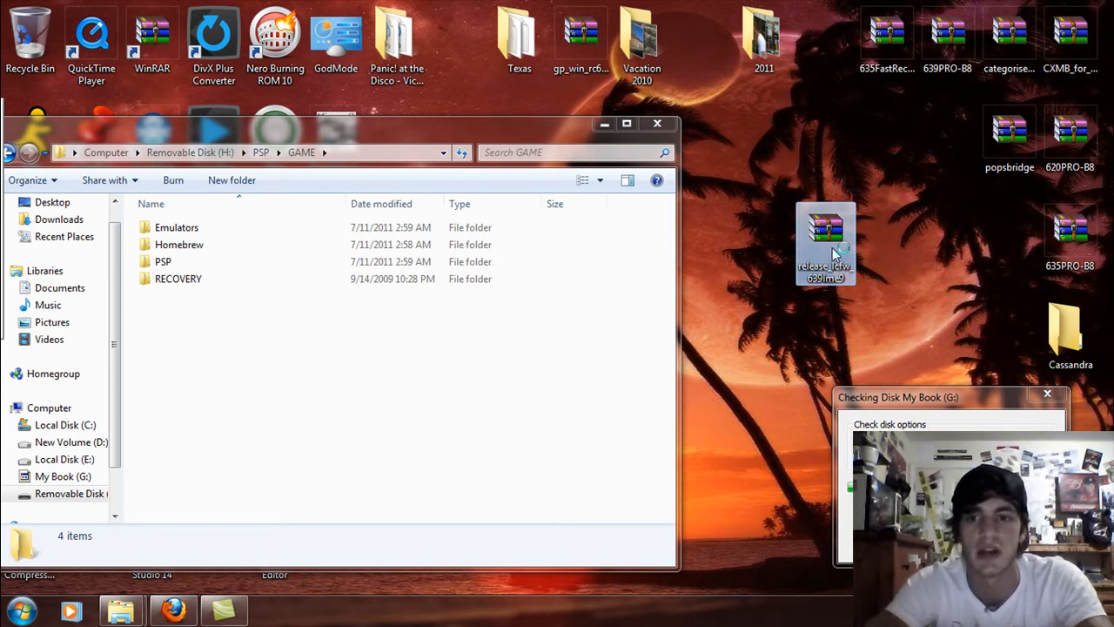
double_click(825, 243)
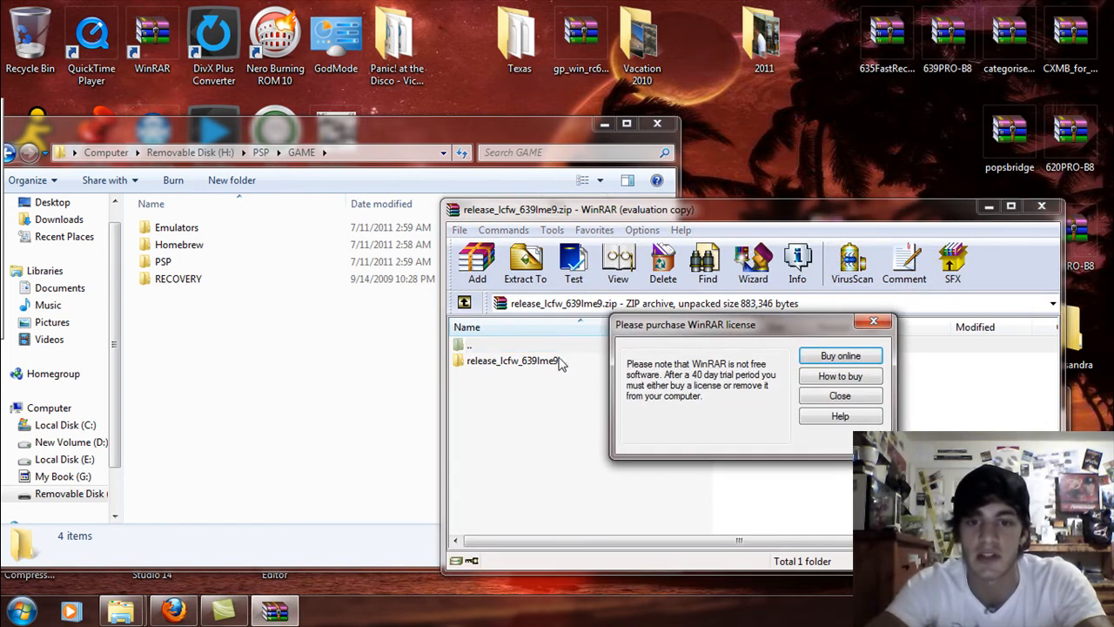
left_click(839, 395)
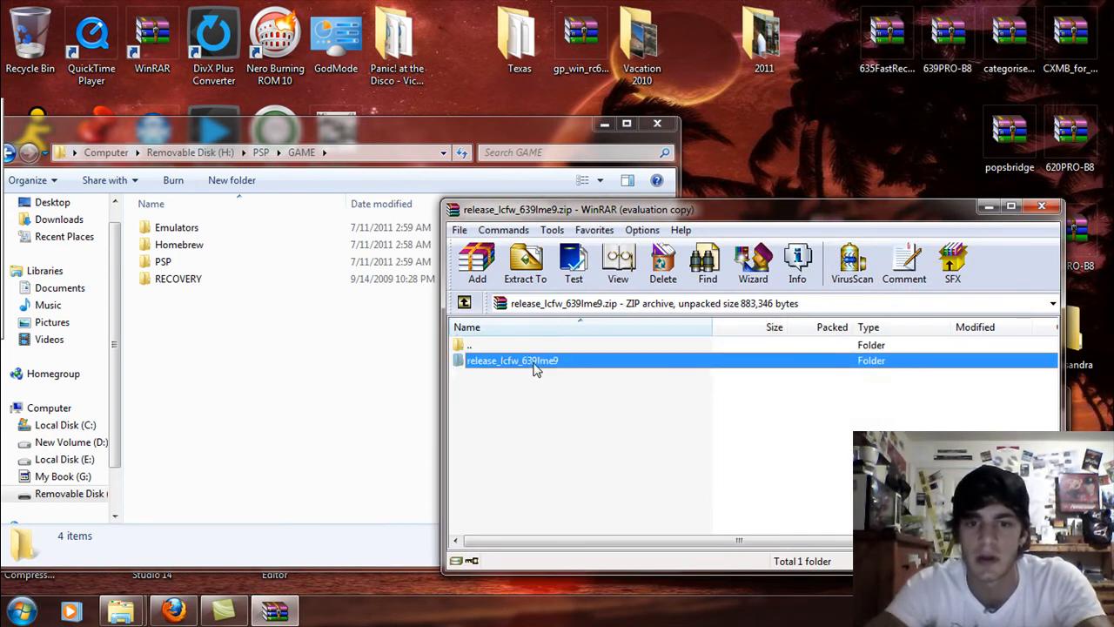
double_click(512, 359)
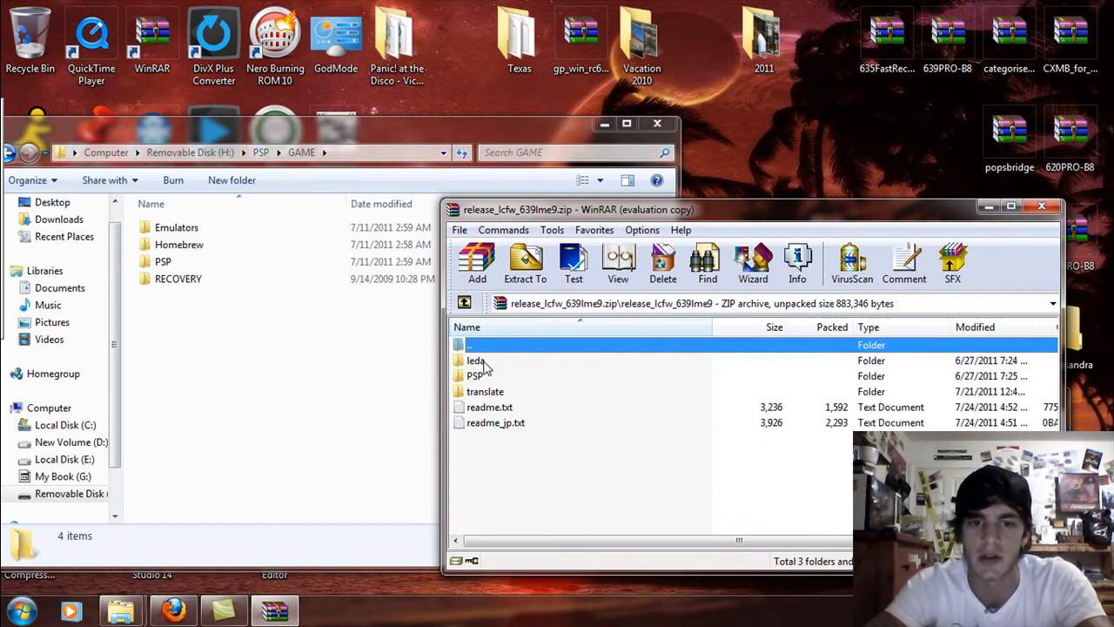
double_click(476, 360)
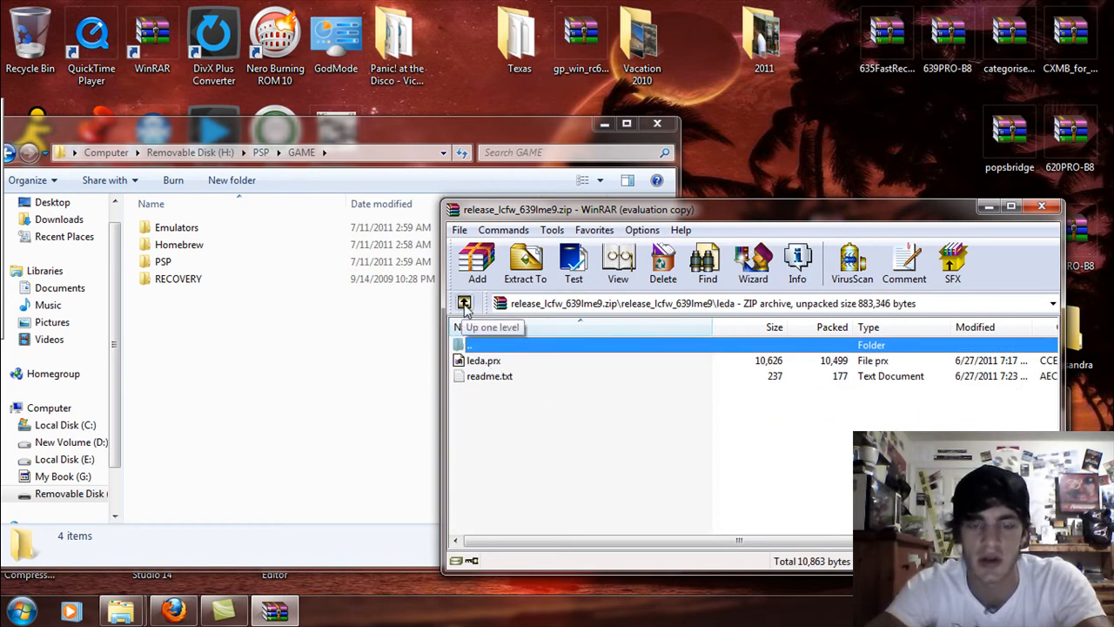
double_click(489, 376)
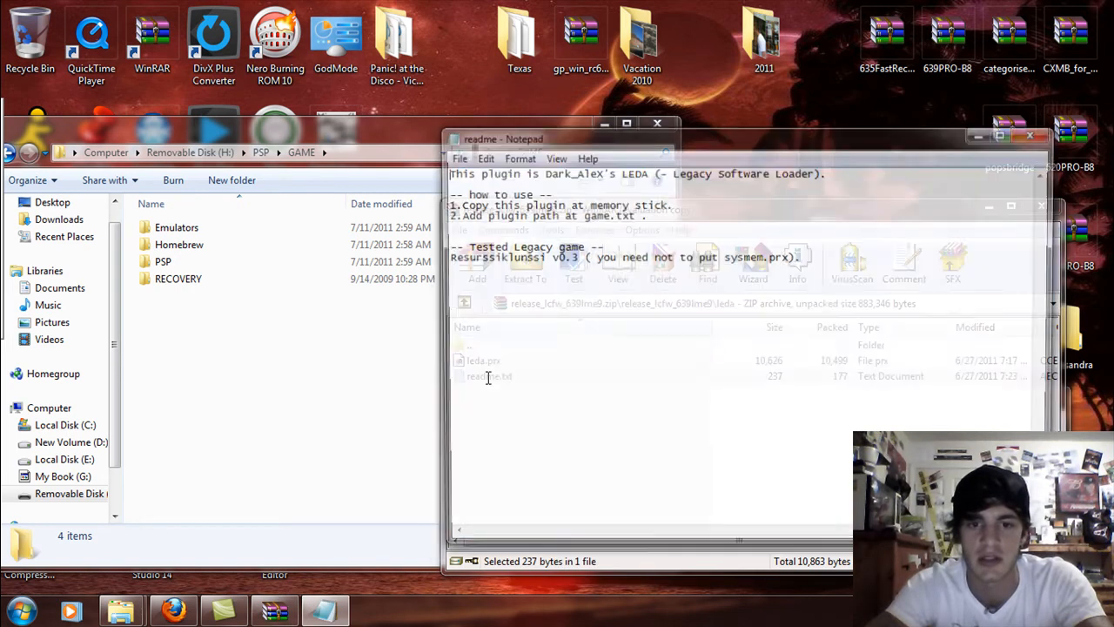
- Close the leda readme.txt in Notepad
left_click(557, 138)
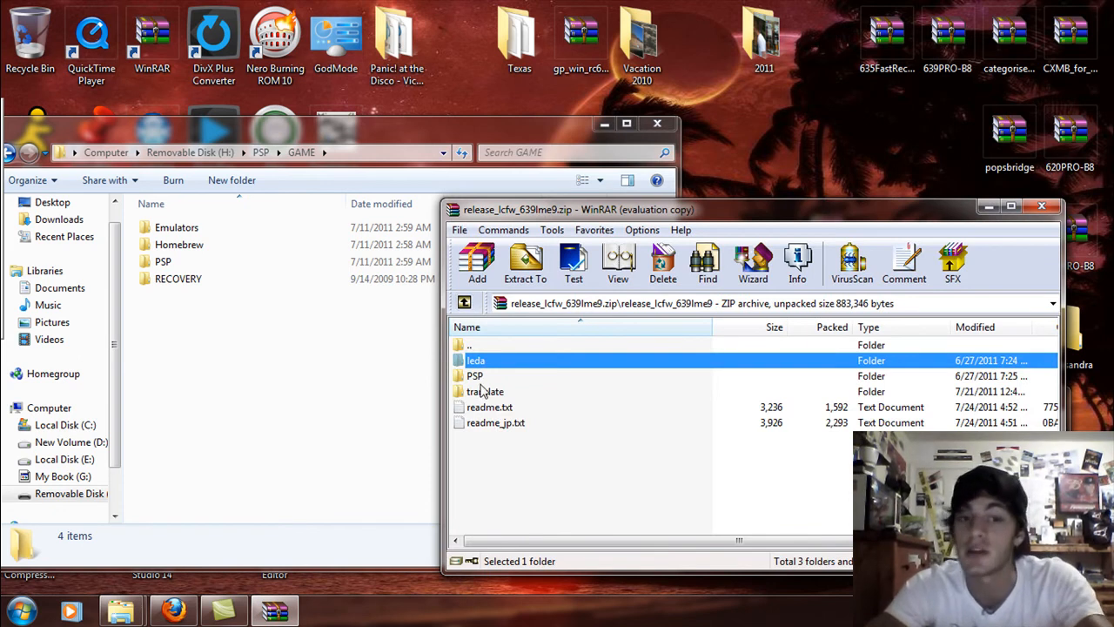
- Copy the archive's PSP\GAME installer and launcher folders into H:\PSP\GAME
double_click(475, 375)
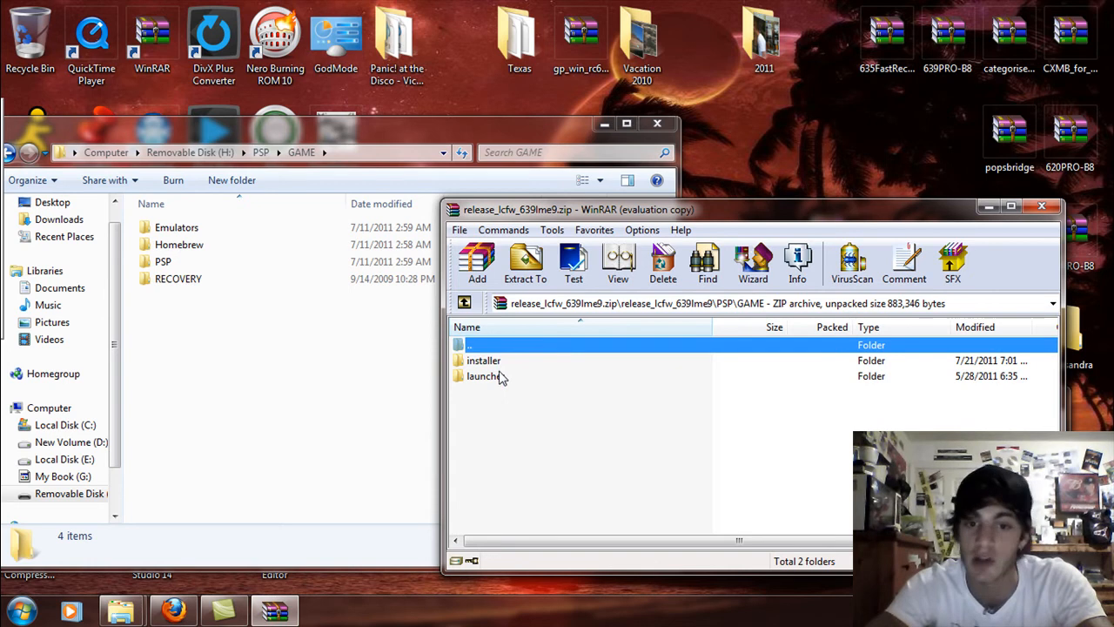
double_click(484, 376)
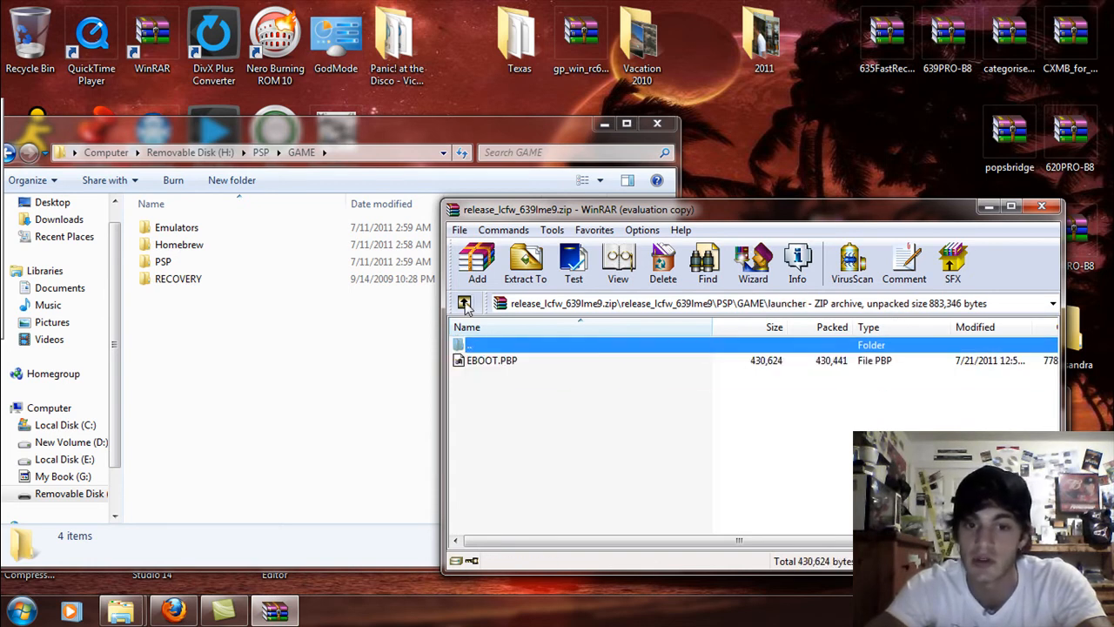
left_click(492, 360)
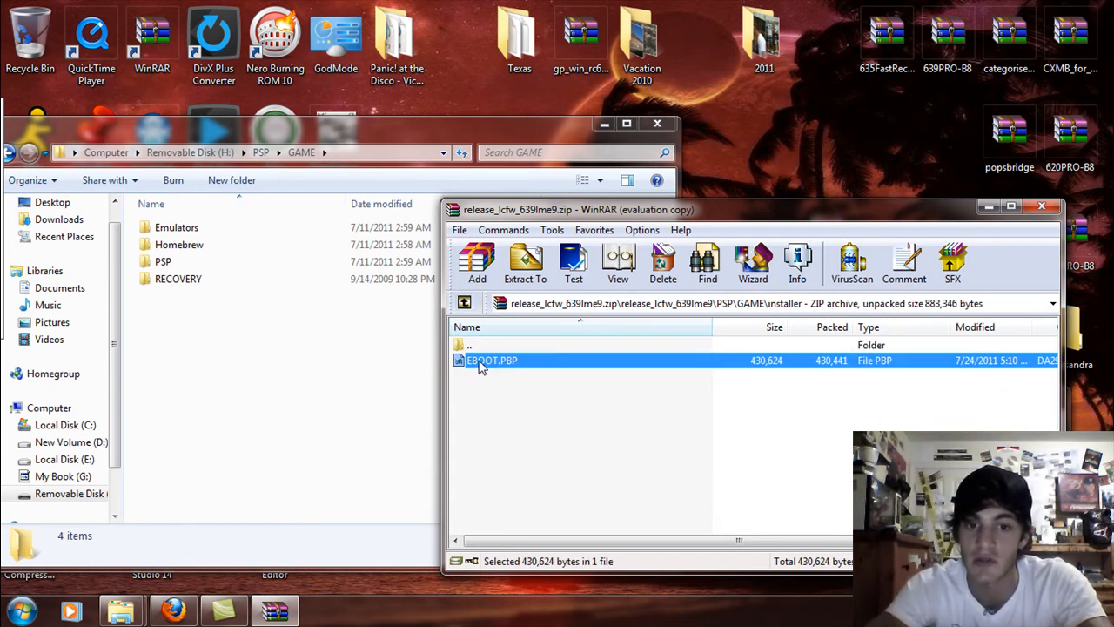
left_click(464, 303)
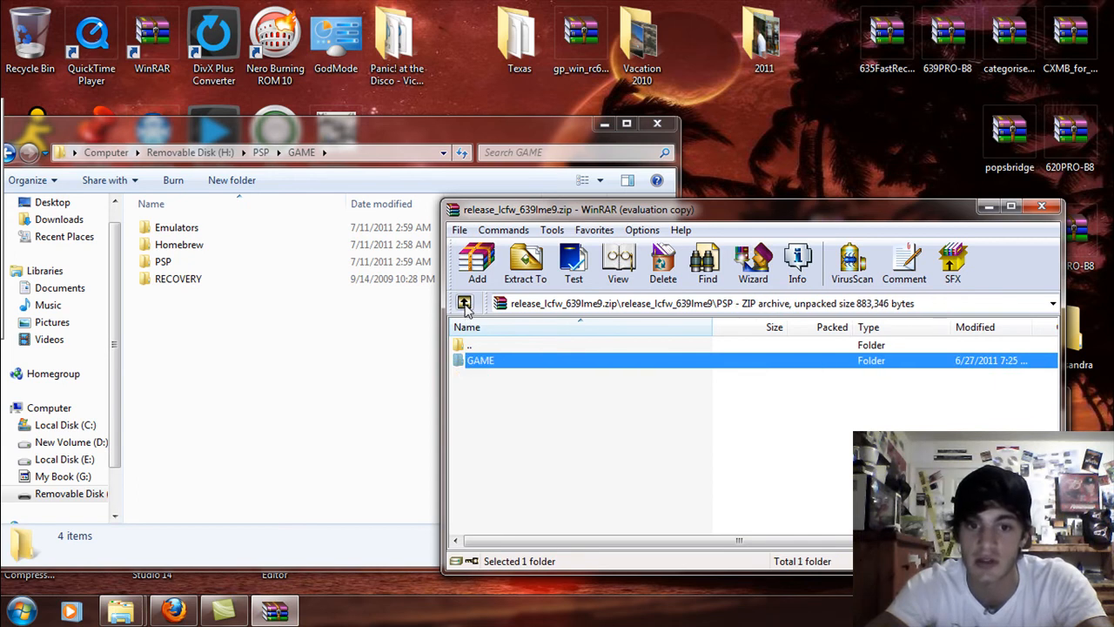
double_click(479, 360)
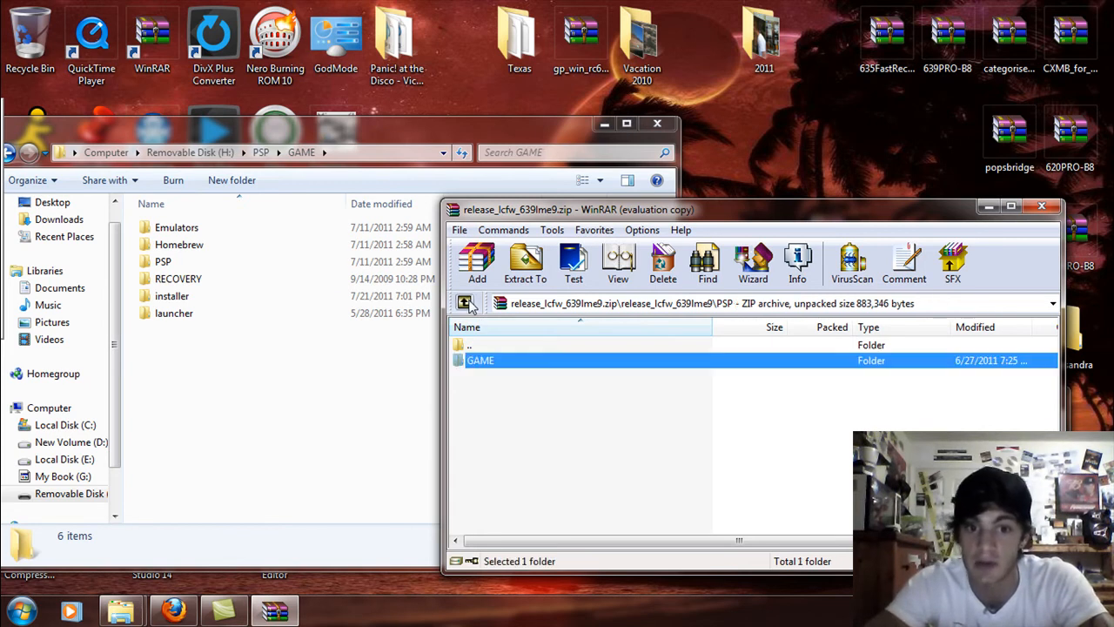
left_click(464, 302)
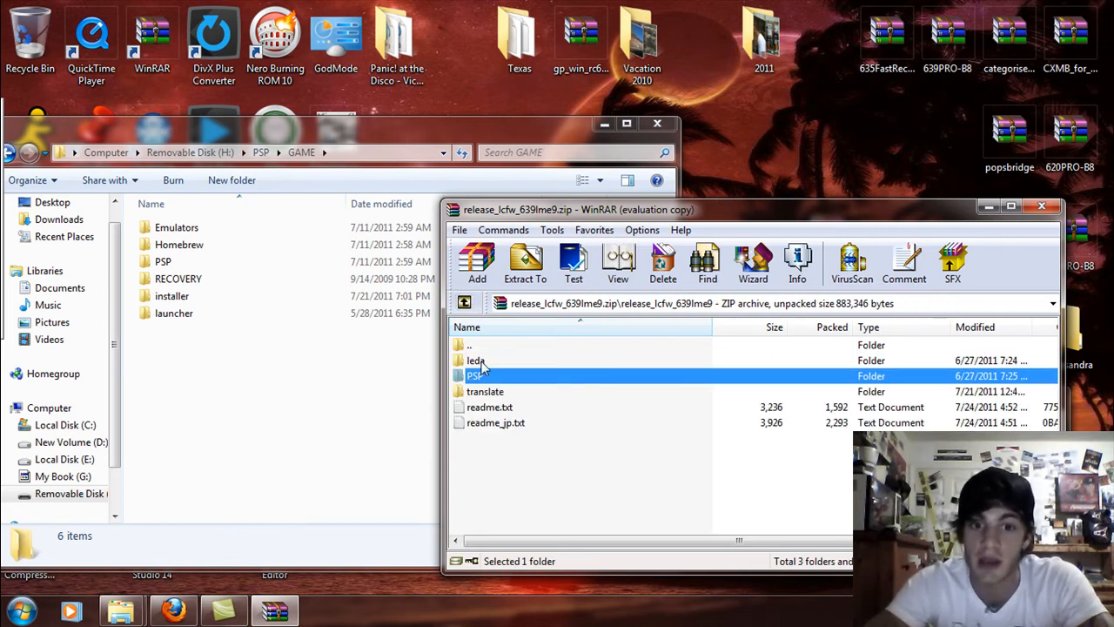
- Copy leda.prx from the archive's leda folder into H:\seplugins and select game.txt
double_click(477, 359)
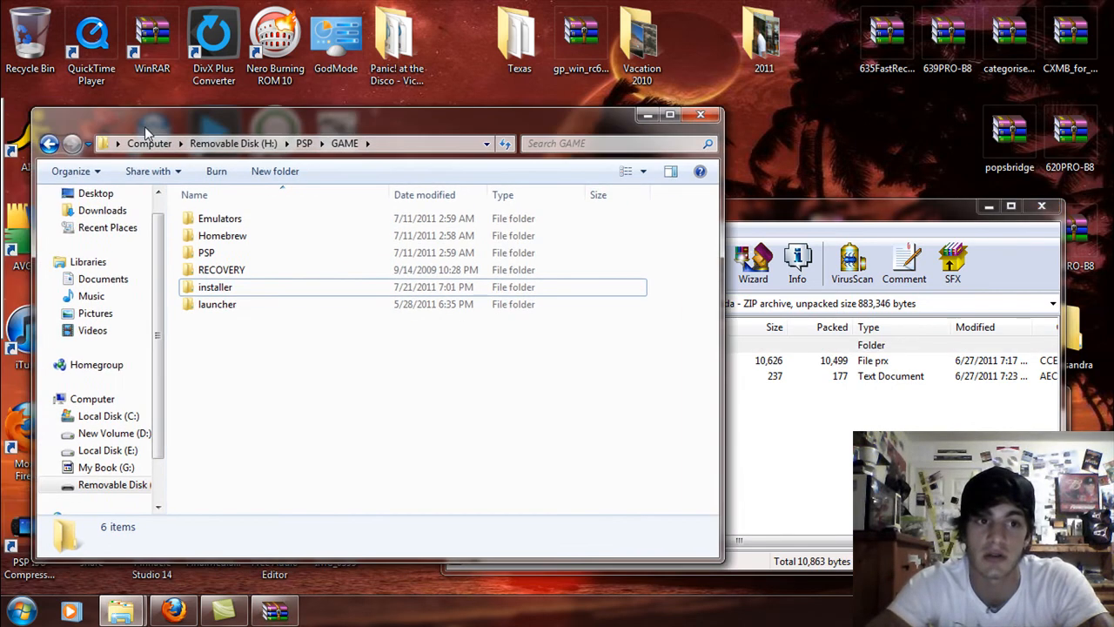
left_click(49, 144)
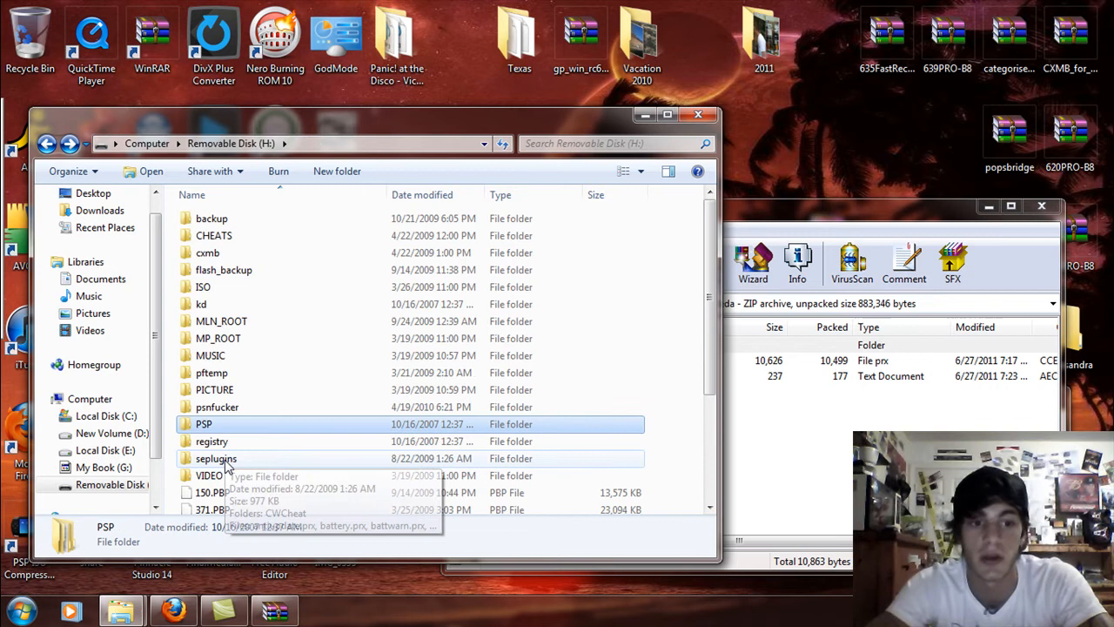
double_click(216, 458)
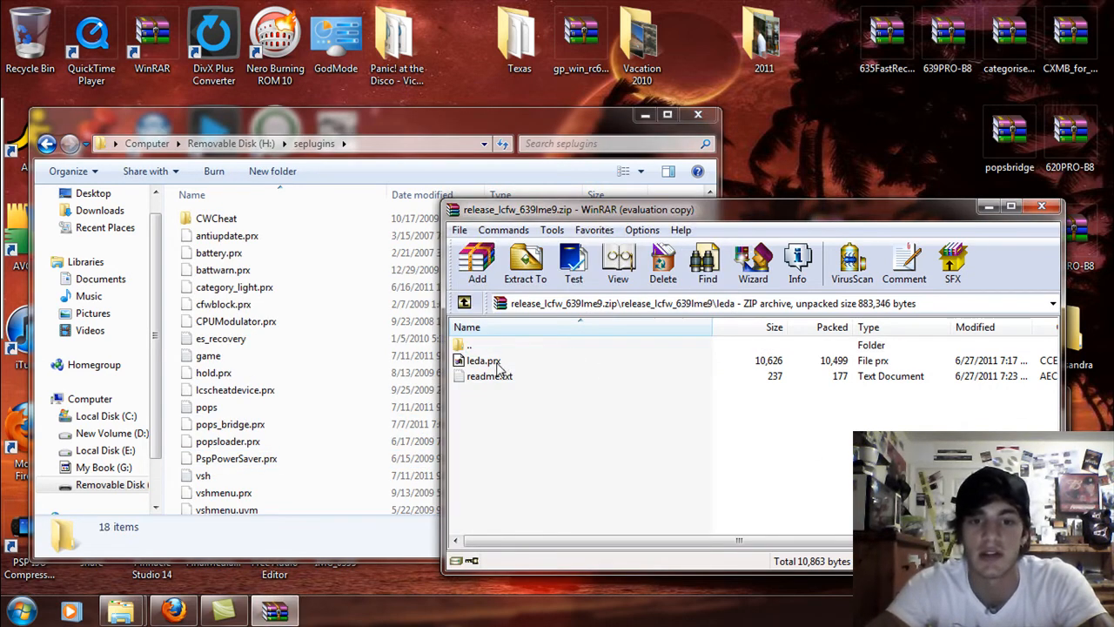
left_click(484, 359)
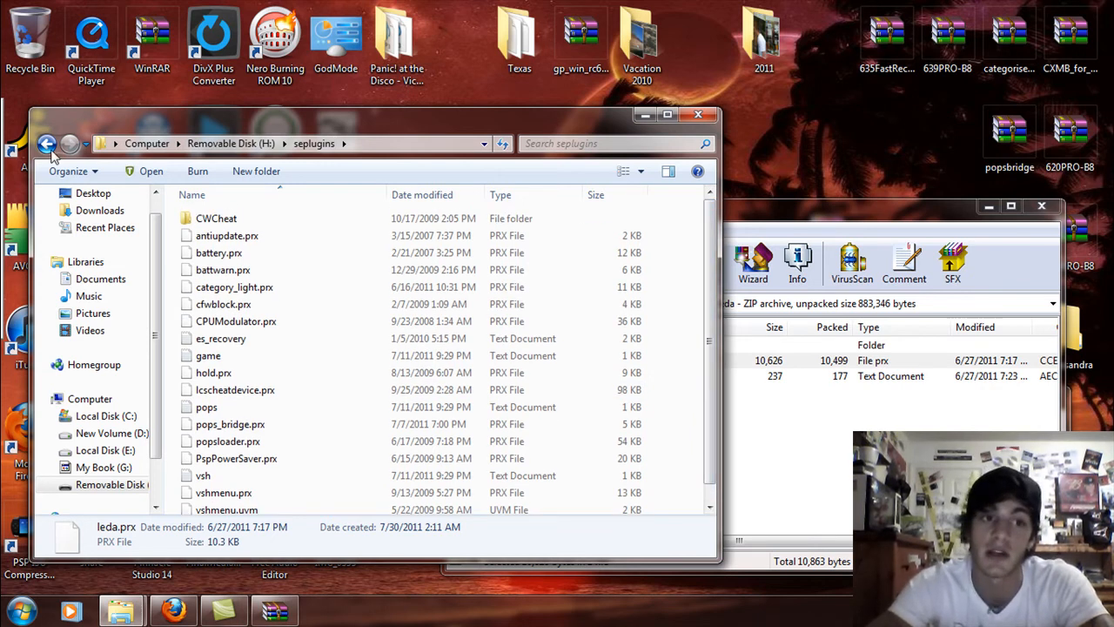
left_click(46, 144)
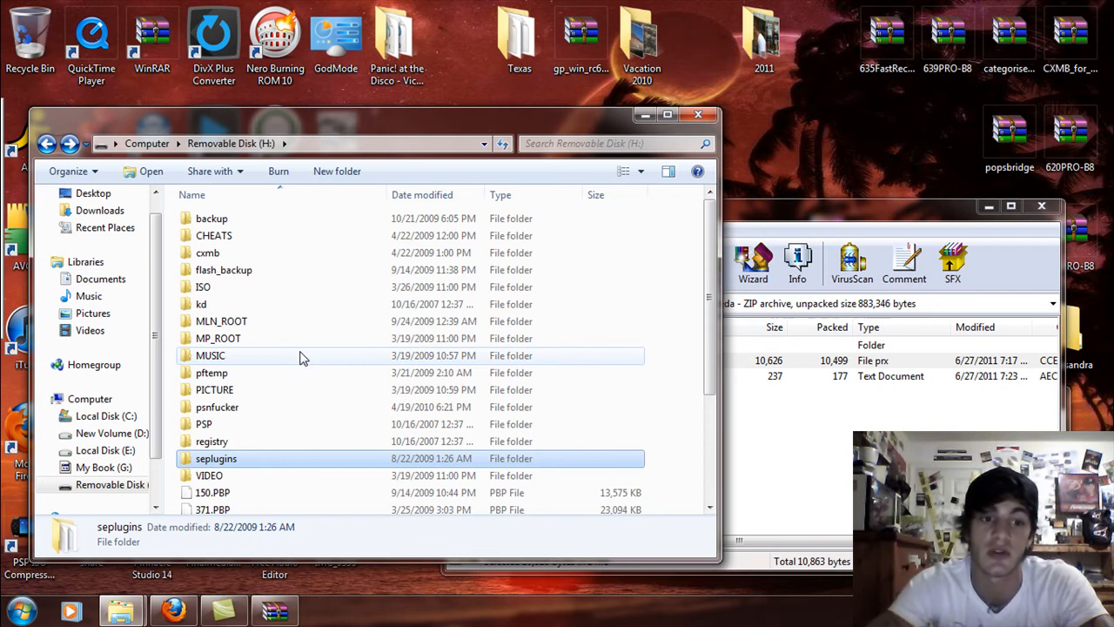
mouse_move(216, 459)
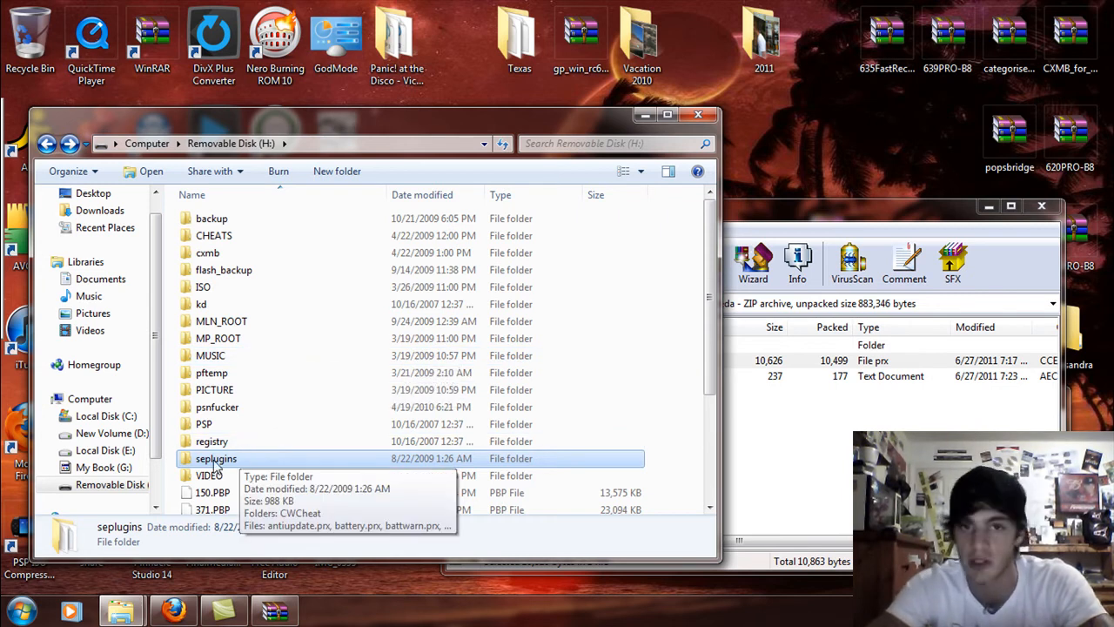
double_click(216, 458)
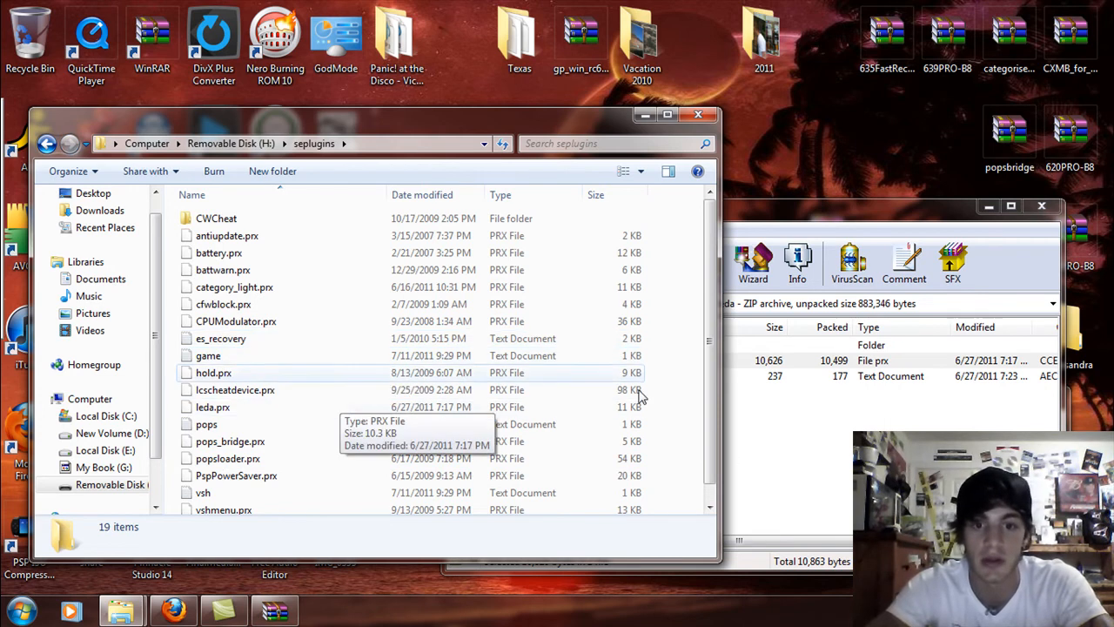
left_click(208, 355)
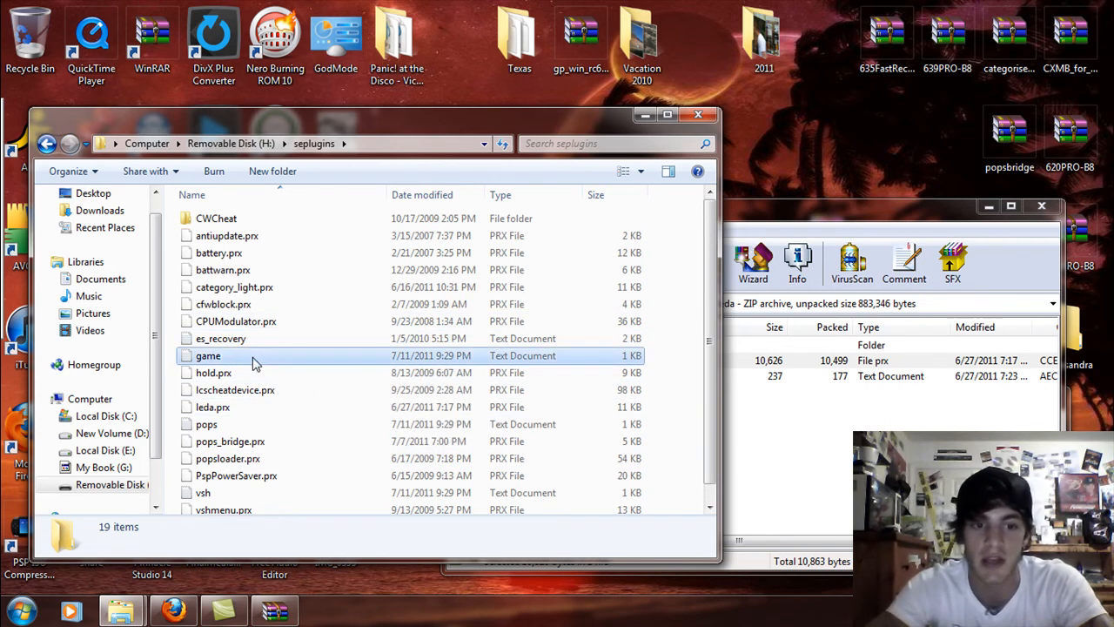
- Append 'ms0:/seplugins/leda.prx 1' to game.txt and save it when closing Notepad
double_click(208, 355)
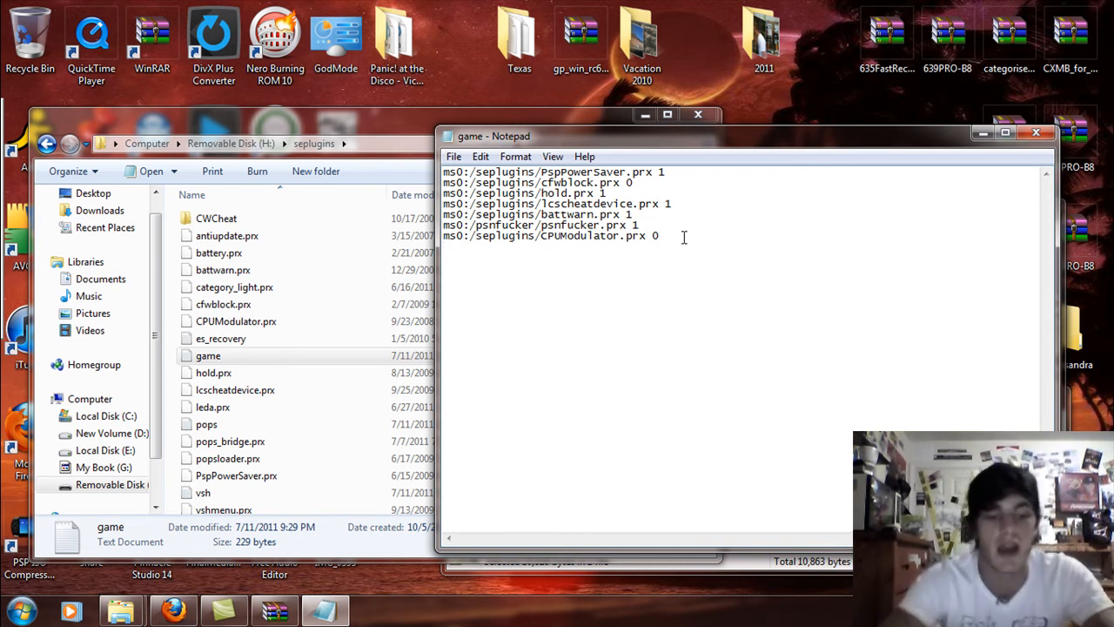
type("ms0:/s")
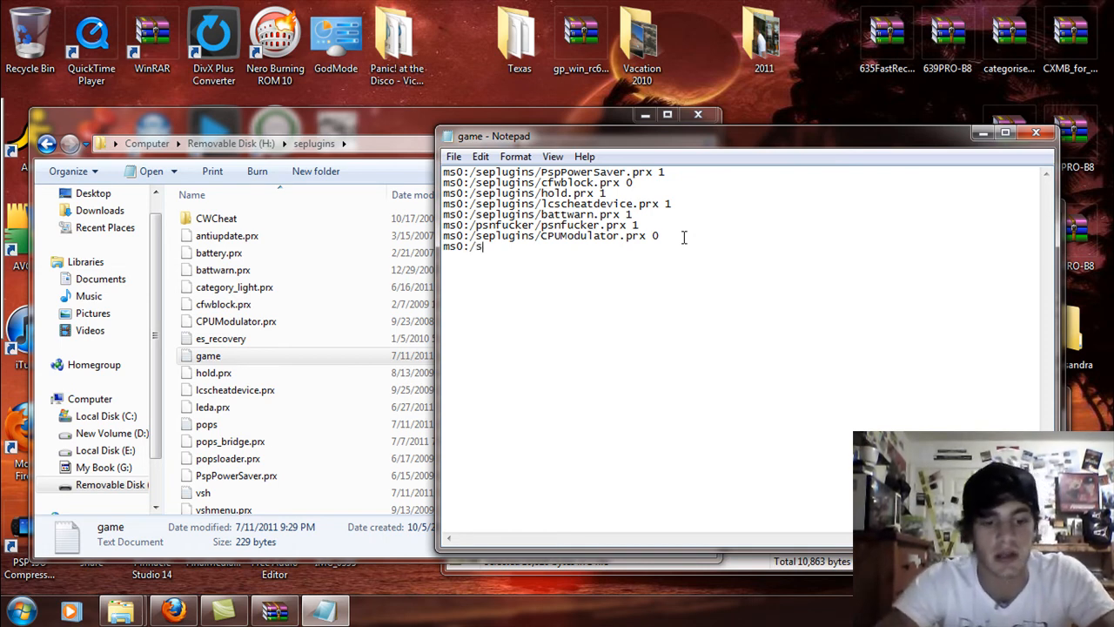
type("eplugins")
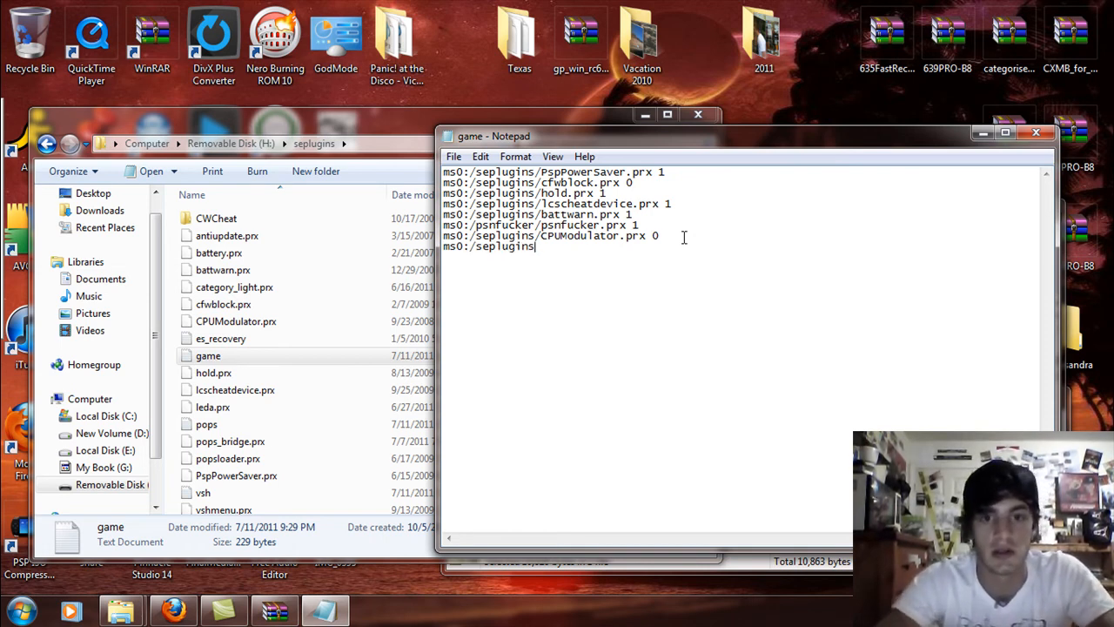
type("/")
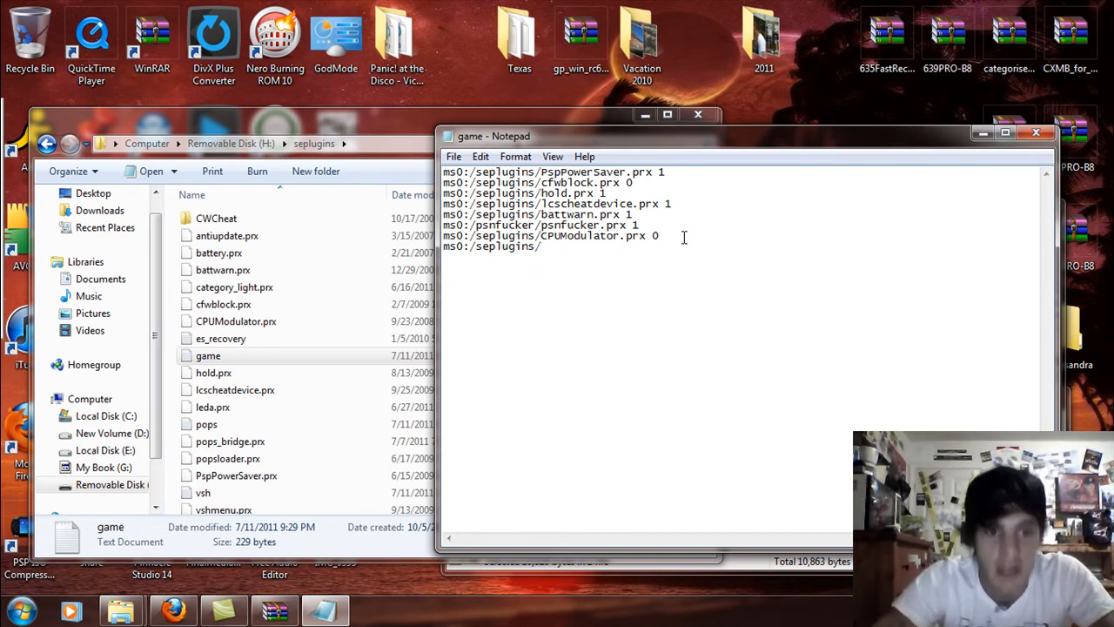
type("leda")
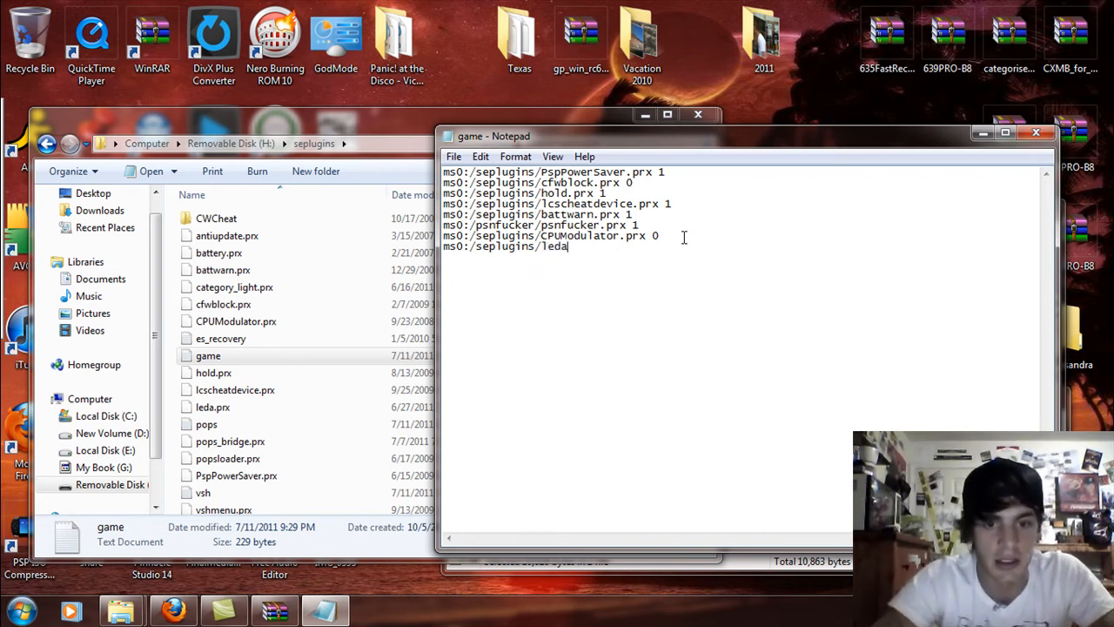
type(".prx")
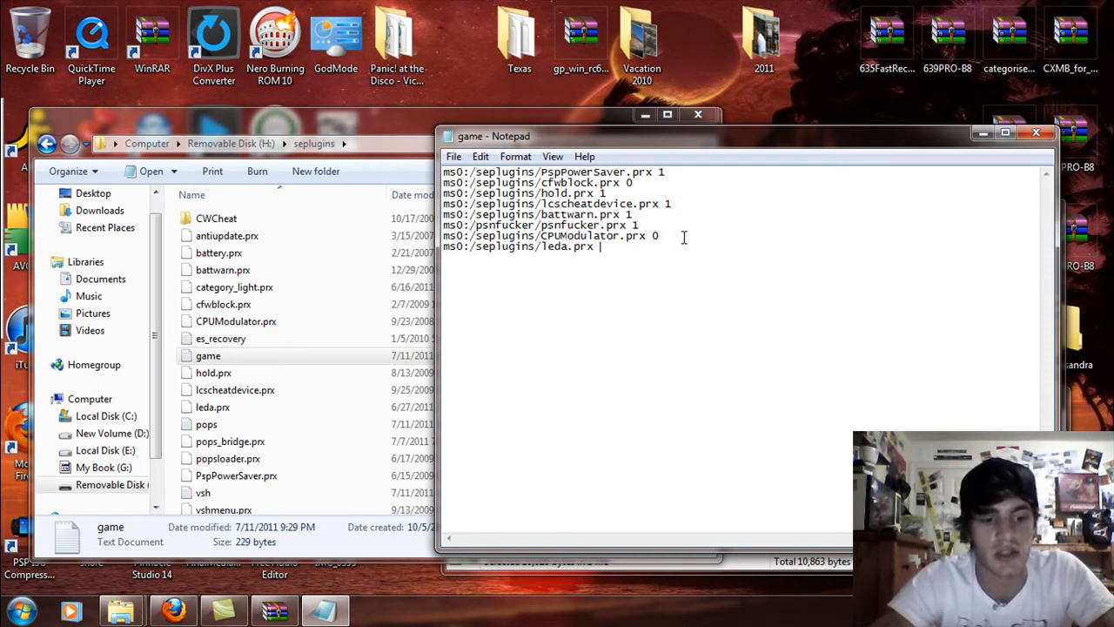
type("1")
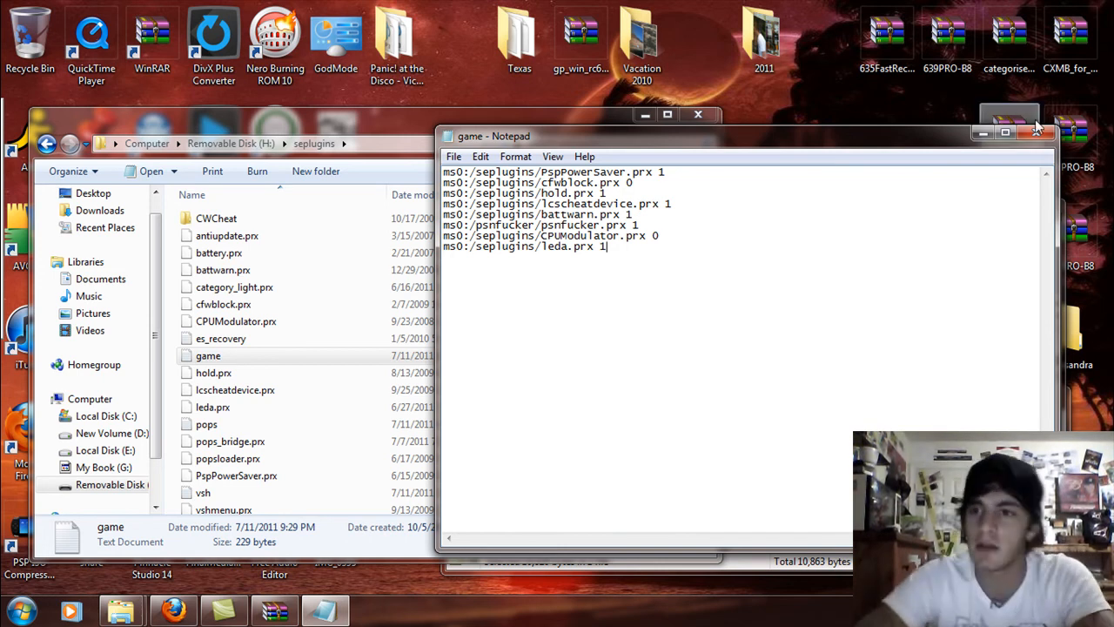
left_click(697, 114)
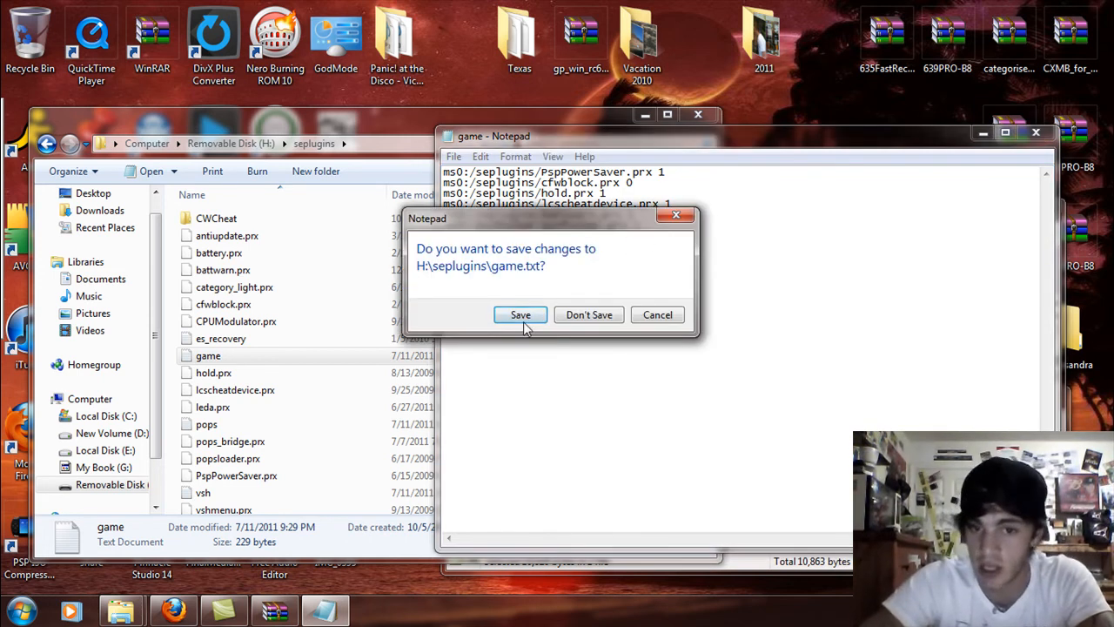
left_click(520, 315)
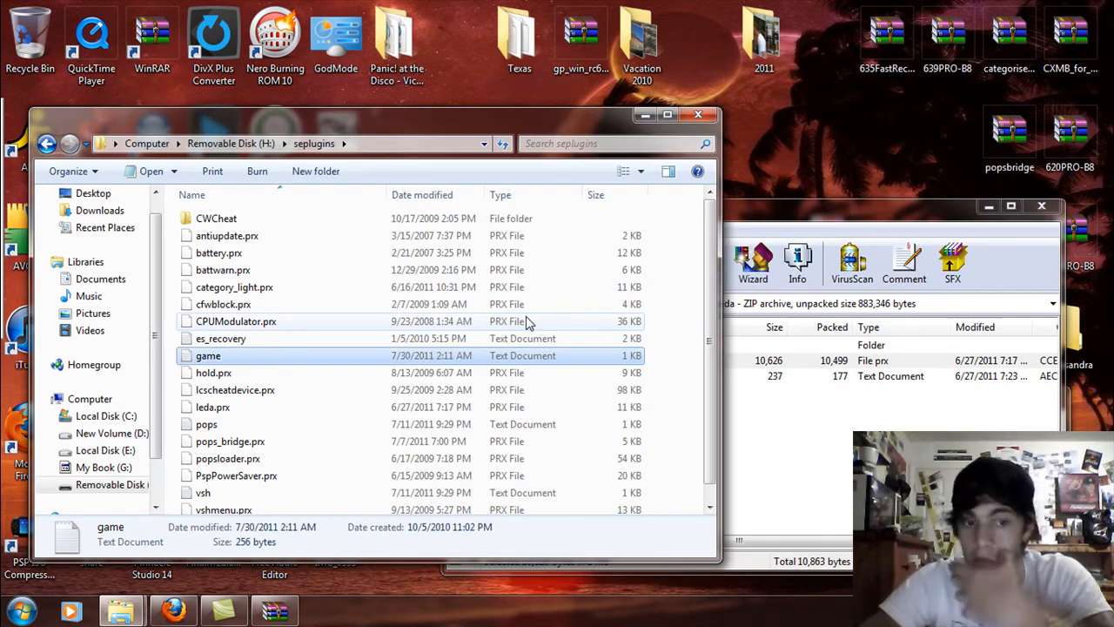
- Return Explorer to H:\PSP\GAME and move the window off the desktop archive
double_click(208, 355)
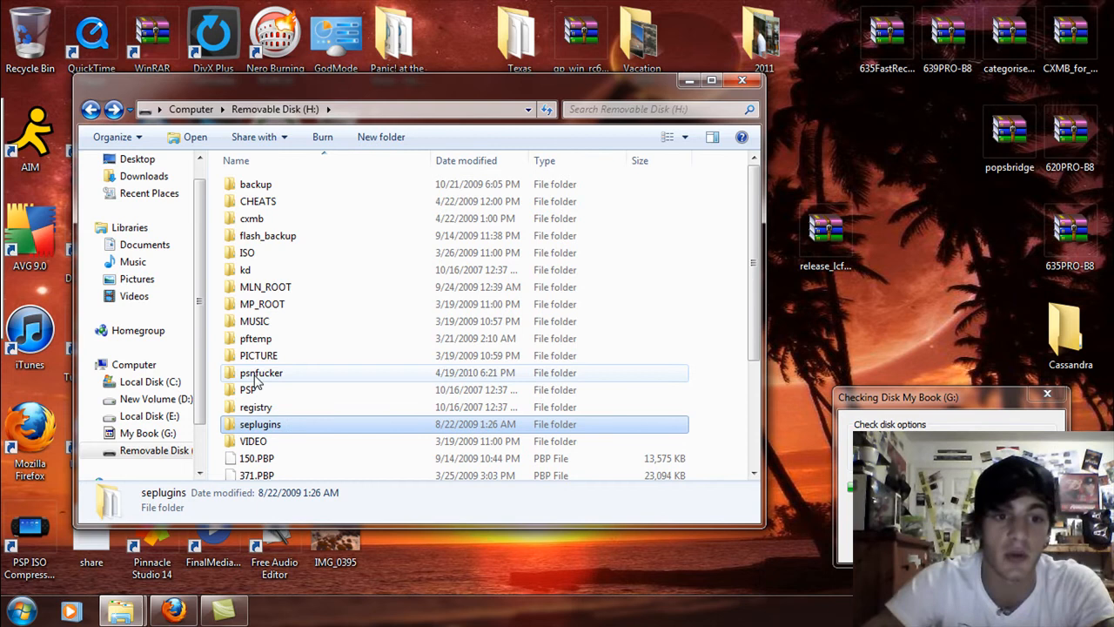
double_click(250, 389)
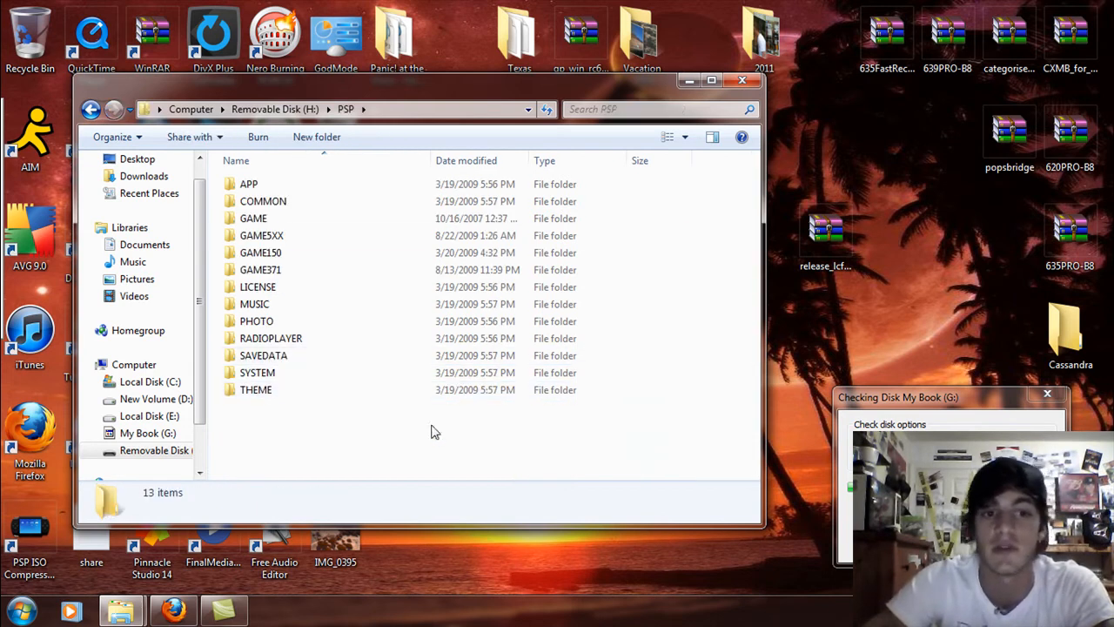
double_click(253, 218)
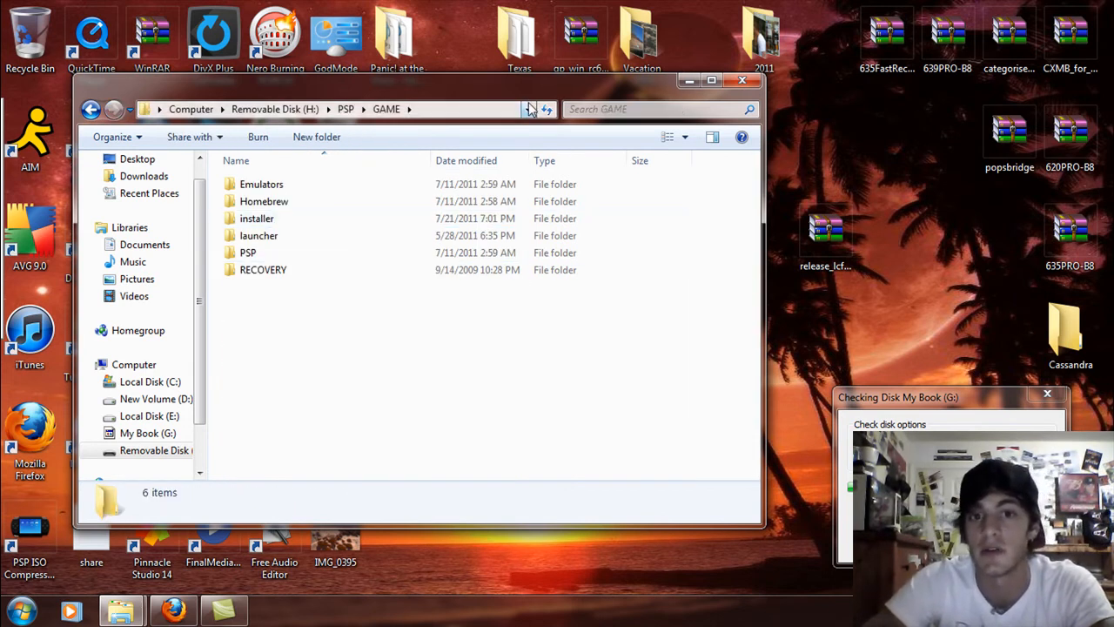
left_click_drag(418, 80, 292, 100)
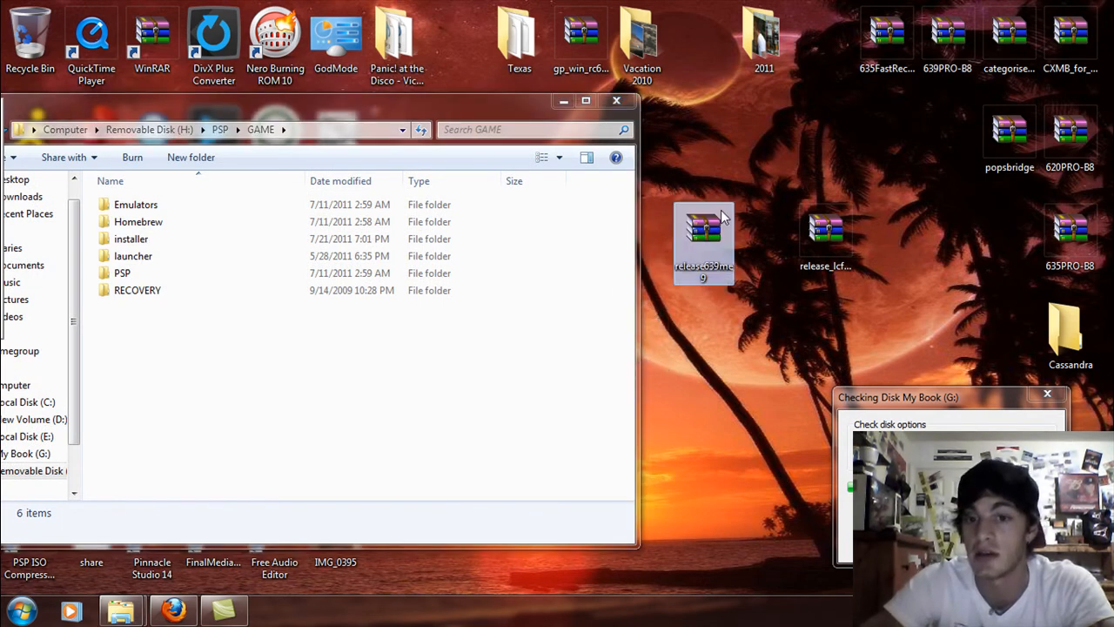
mouse_move(703, 248)
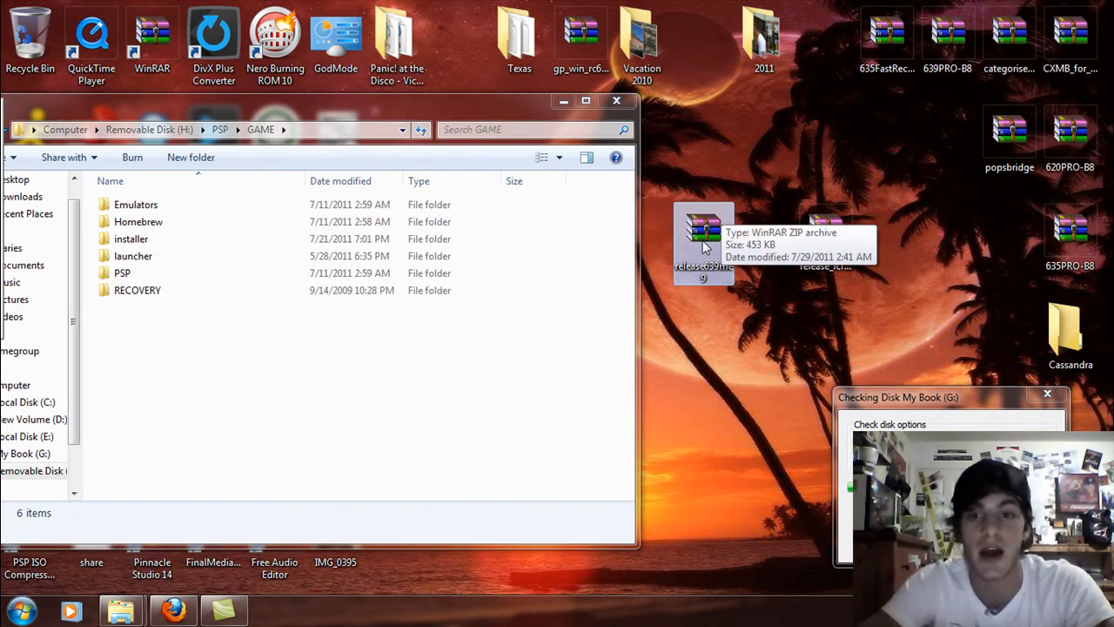
- Open release639me9.zip, inspect its leda and UPDATE folders, and copy UPDATE into H:\PSP\GAME
double_click(704, 239)
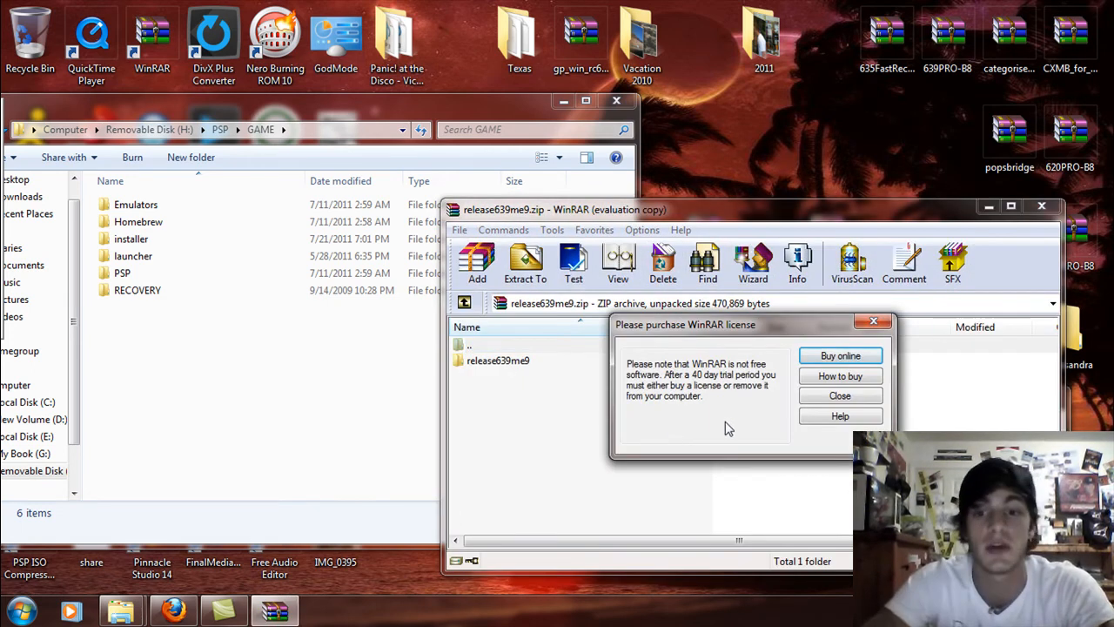
left_click(839, 395)
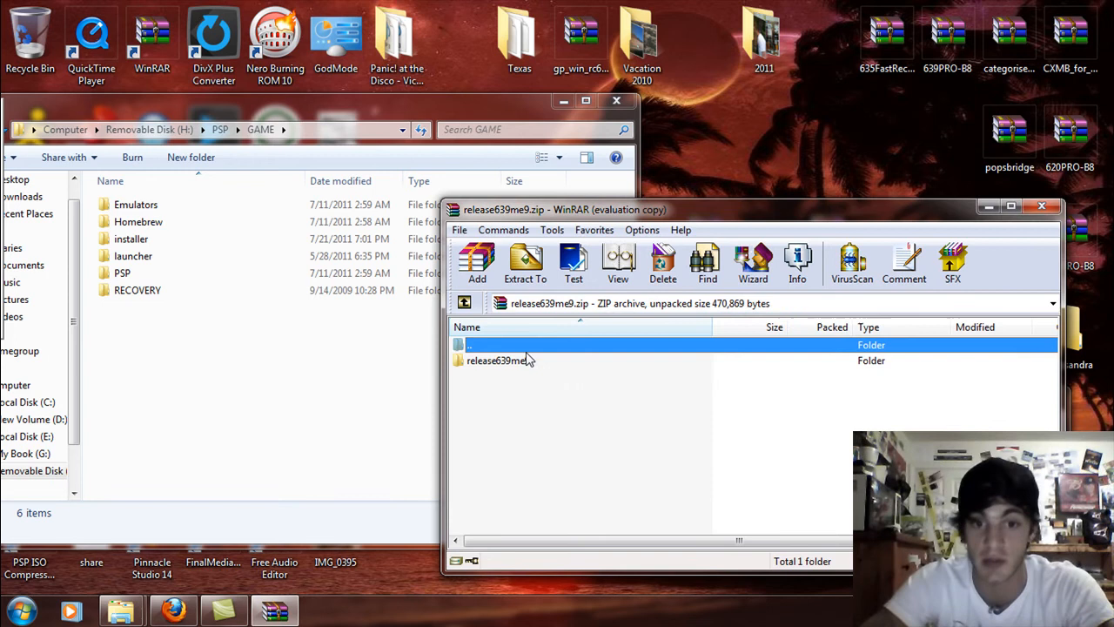
double_click(501, 360)
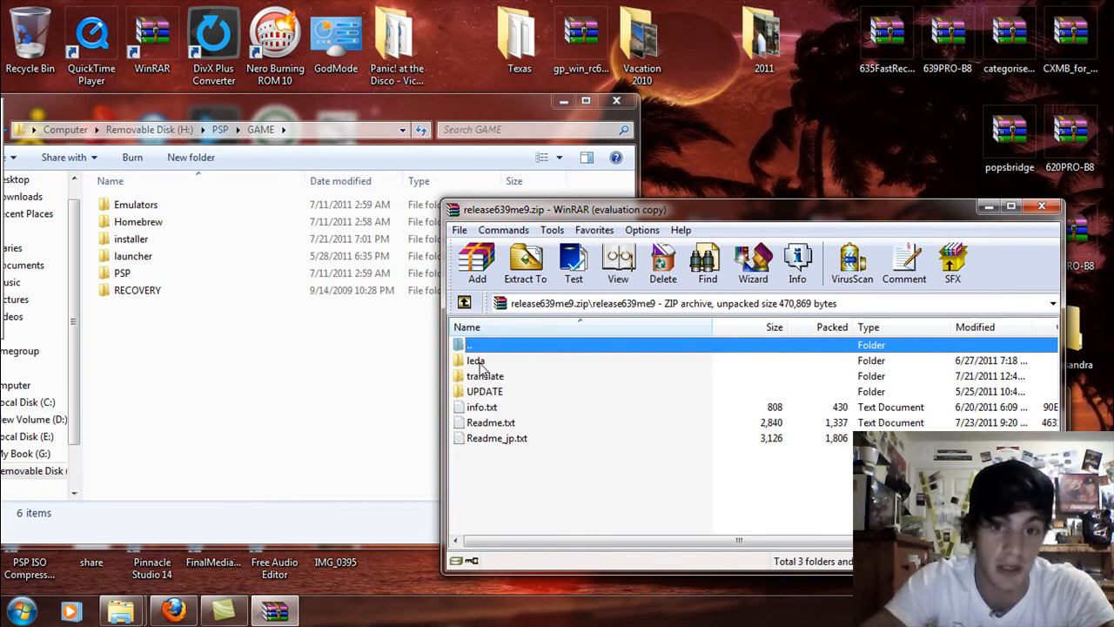
double_click(476, 360)
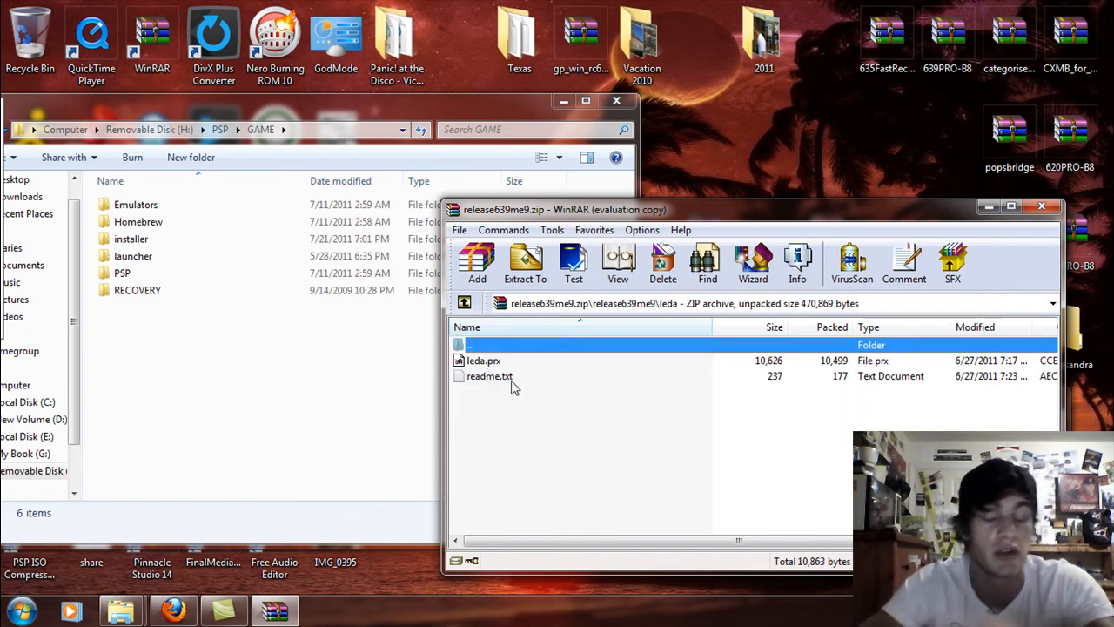
left_click(465, 303)
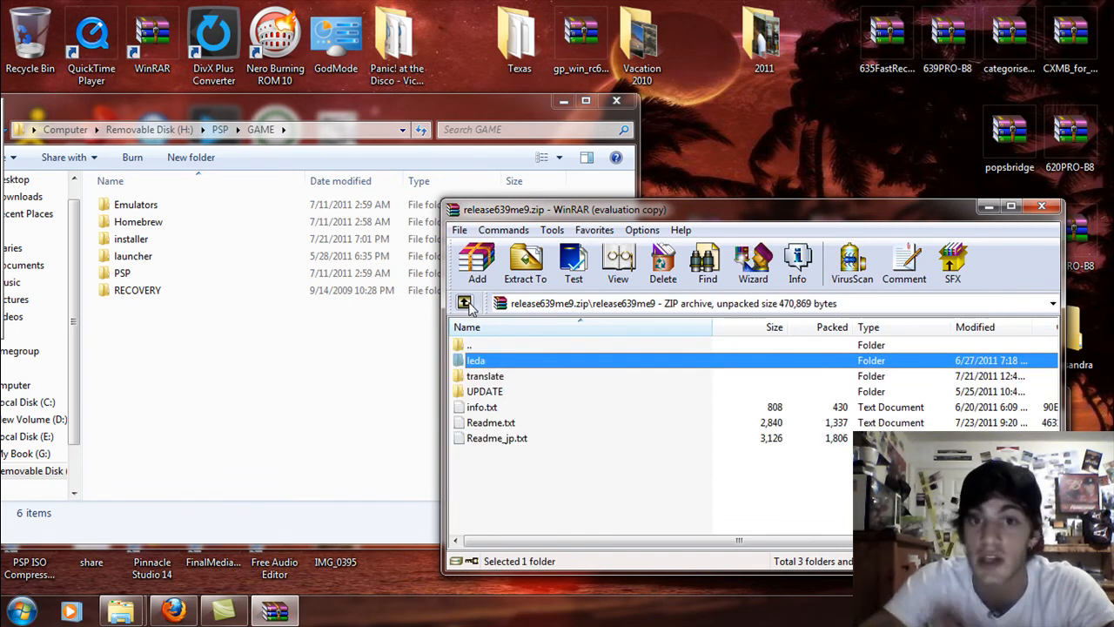
double_click(484, 391)
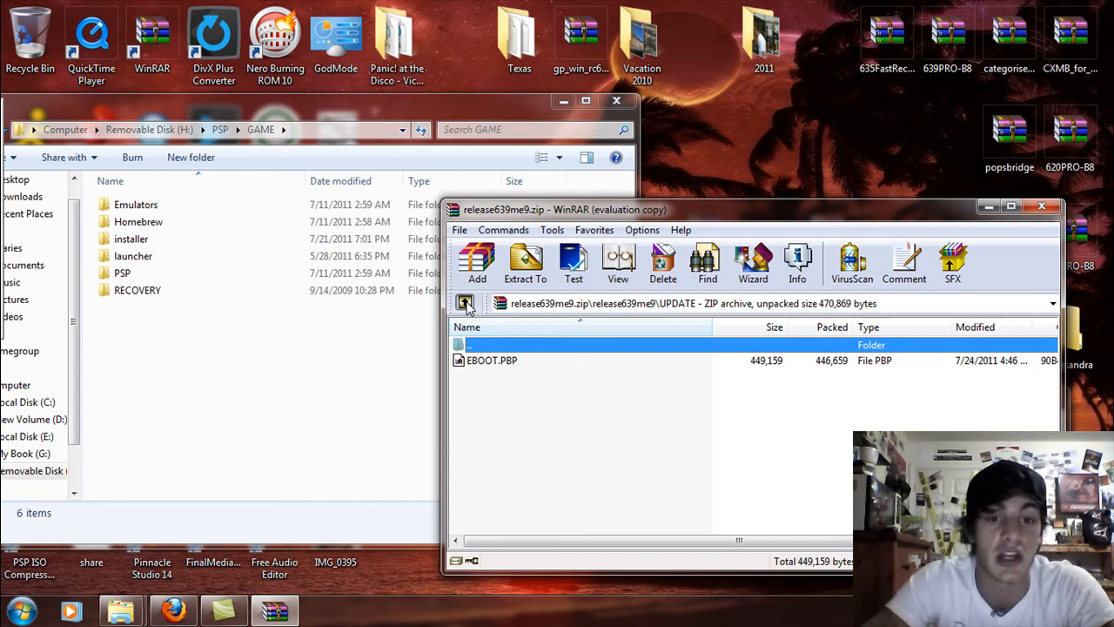
left_click(464, 303)
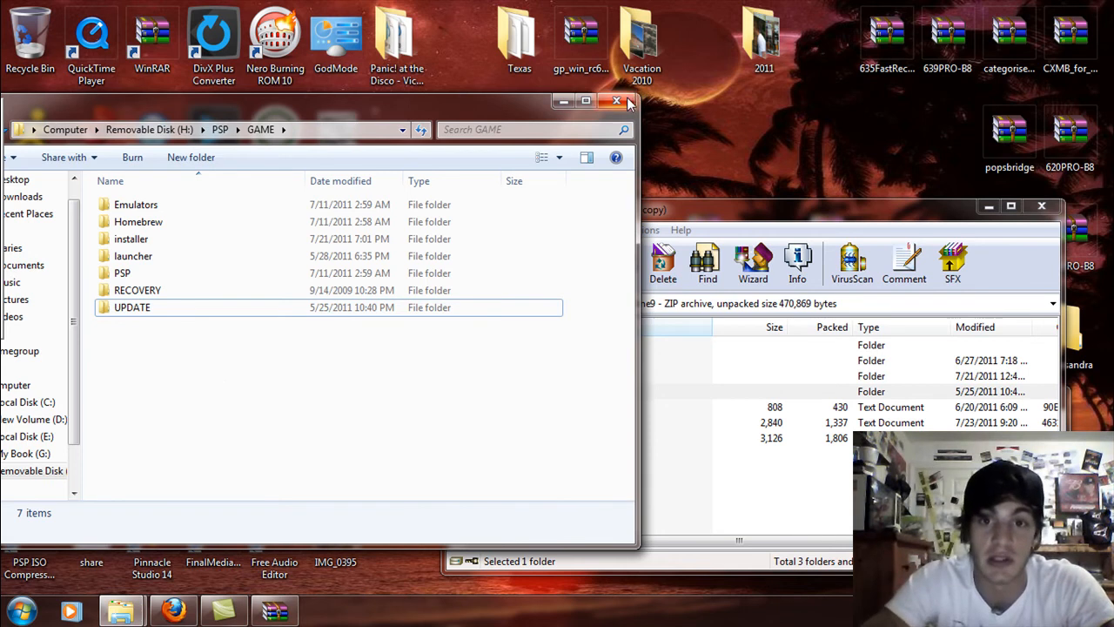
left_click(617, 101)
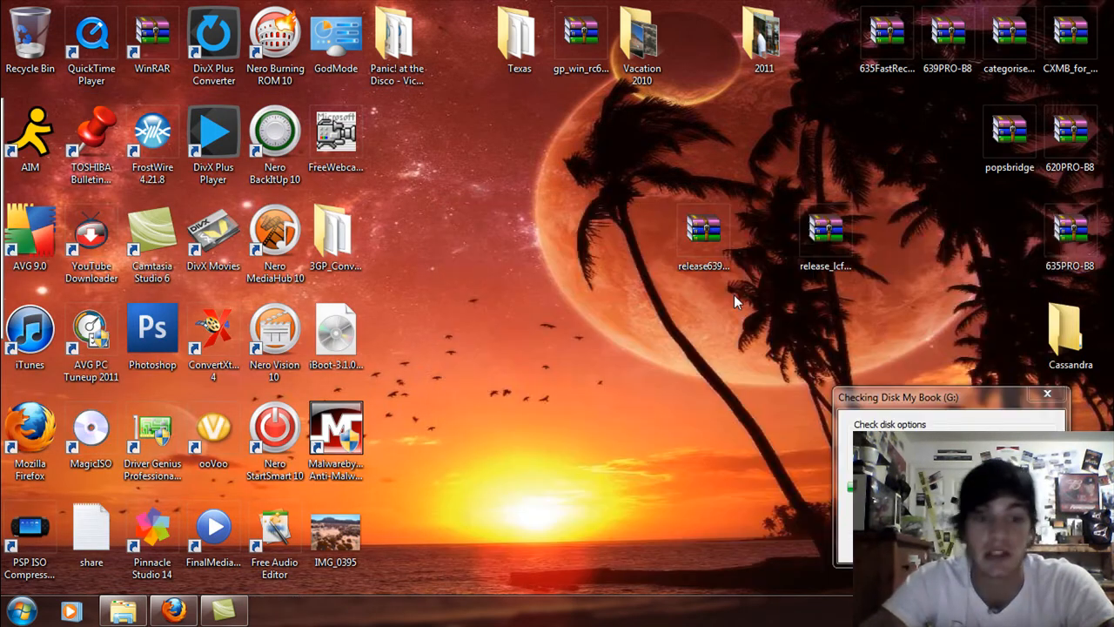
mouse_move(640, 322)
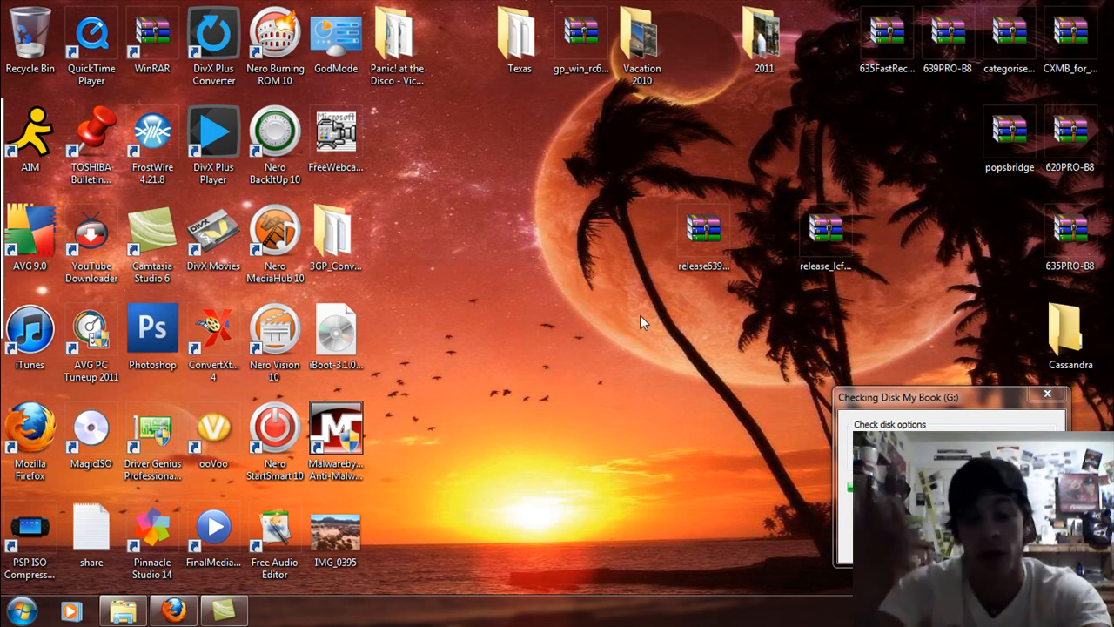
left_click(336, 331)
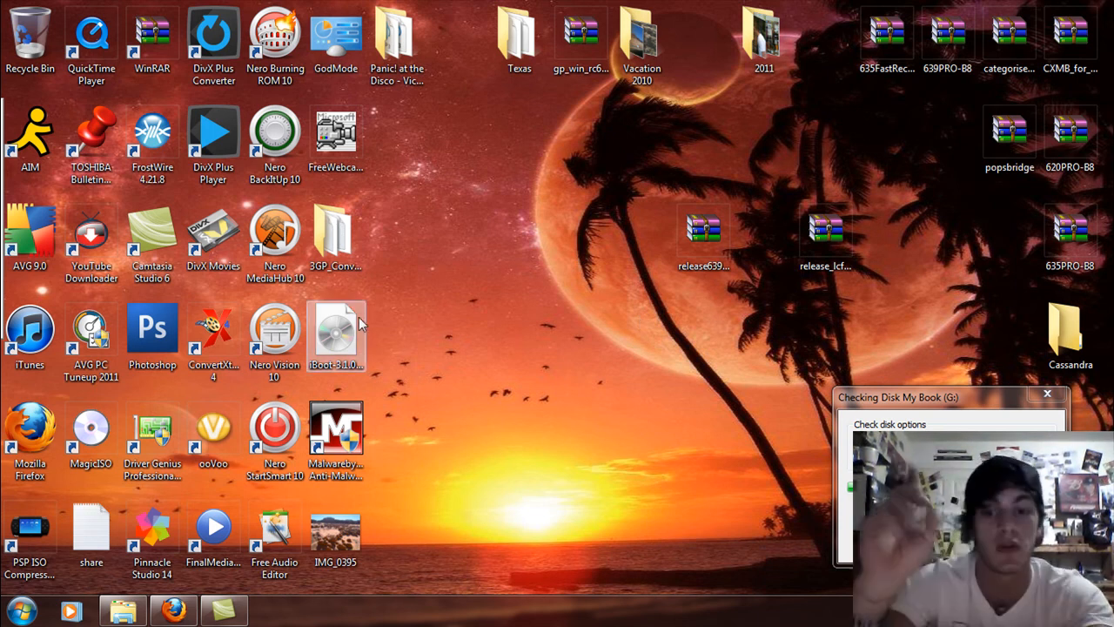